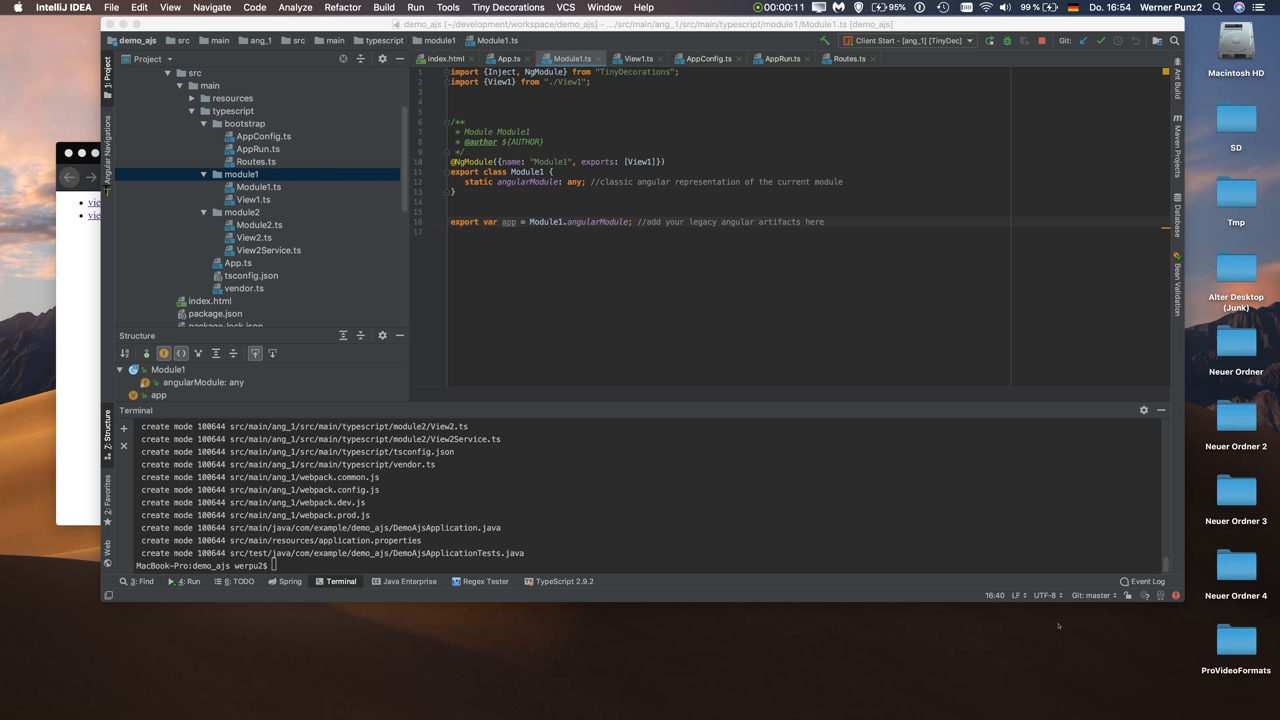
mouse_move(516, 458)
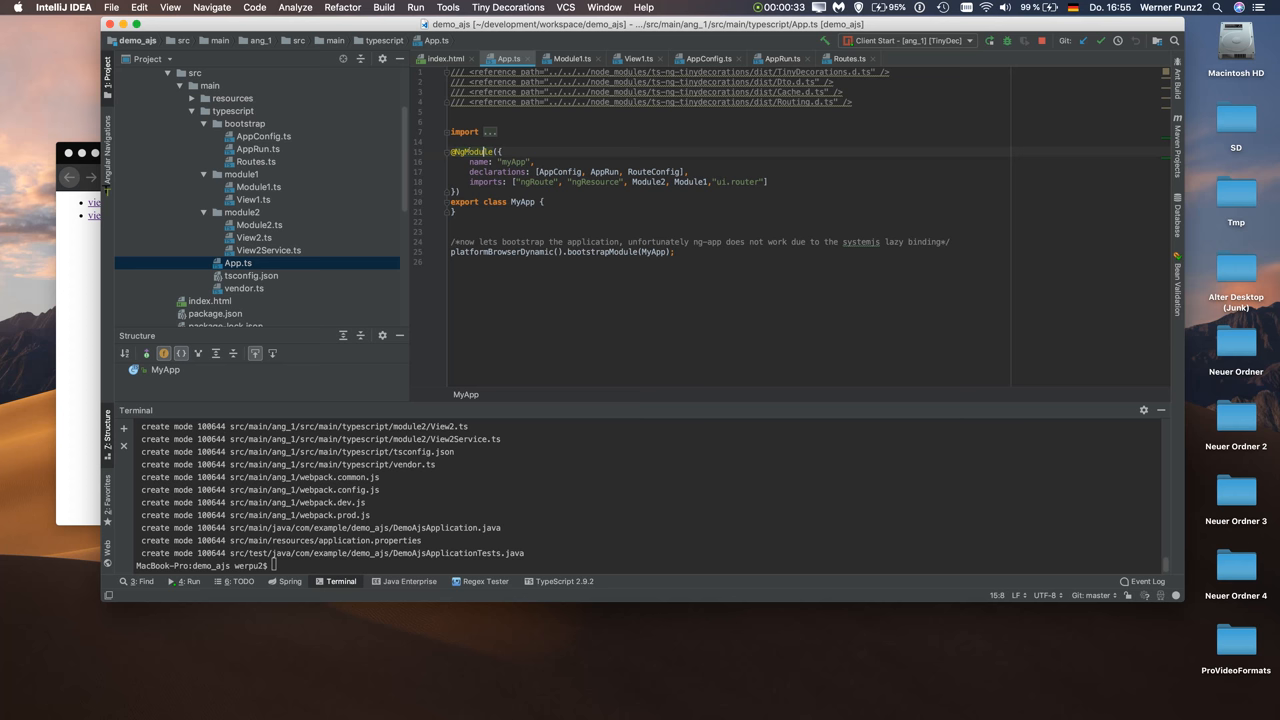
Step: Switch from Module1.ts to the View1.ts component source in the editor
drag(520, 252, 676, 252)
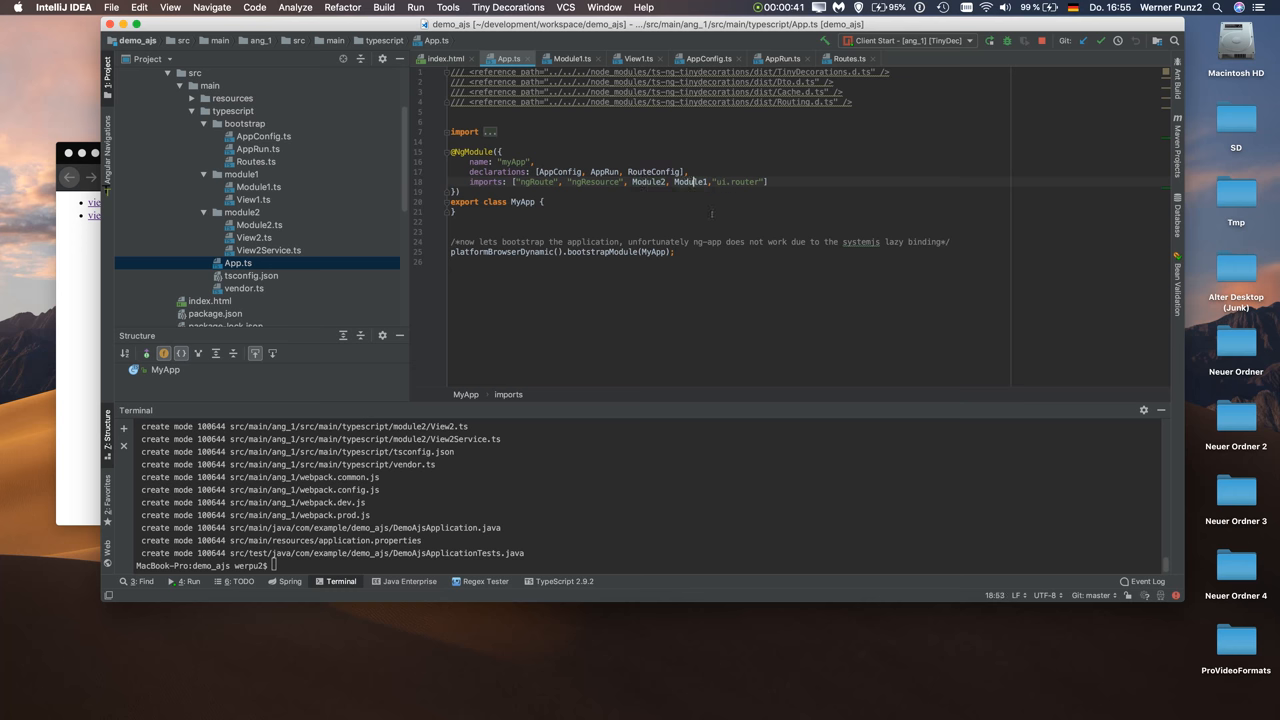
click(572, 58)
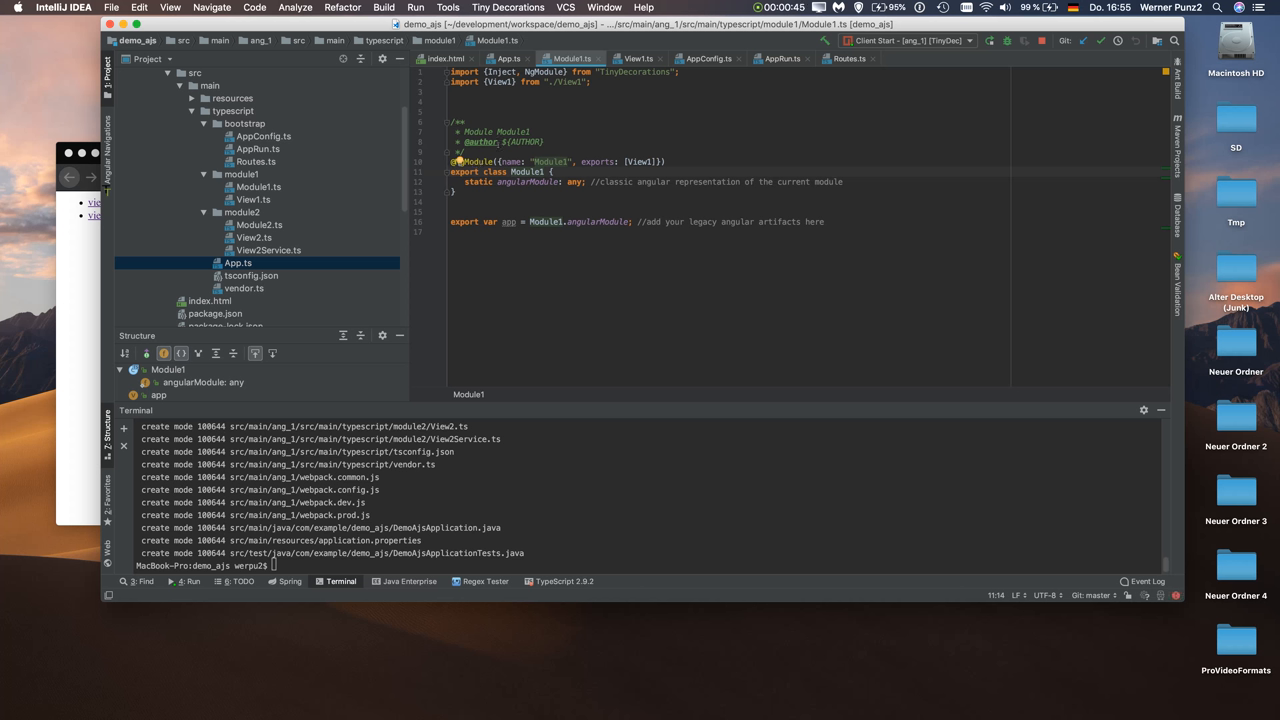
mouse_move(878, 228)
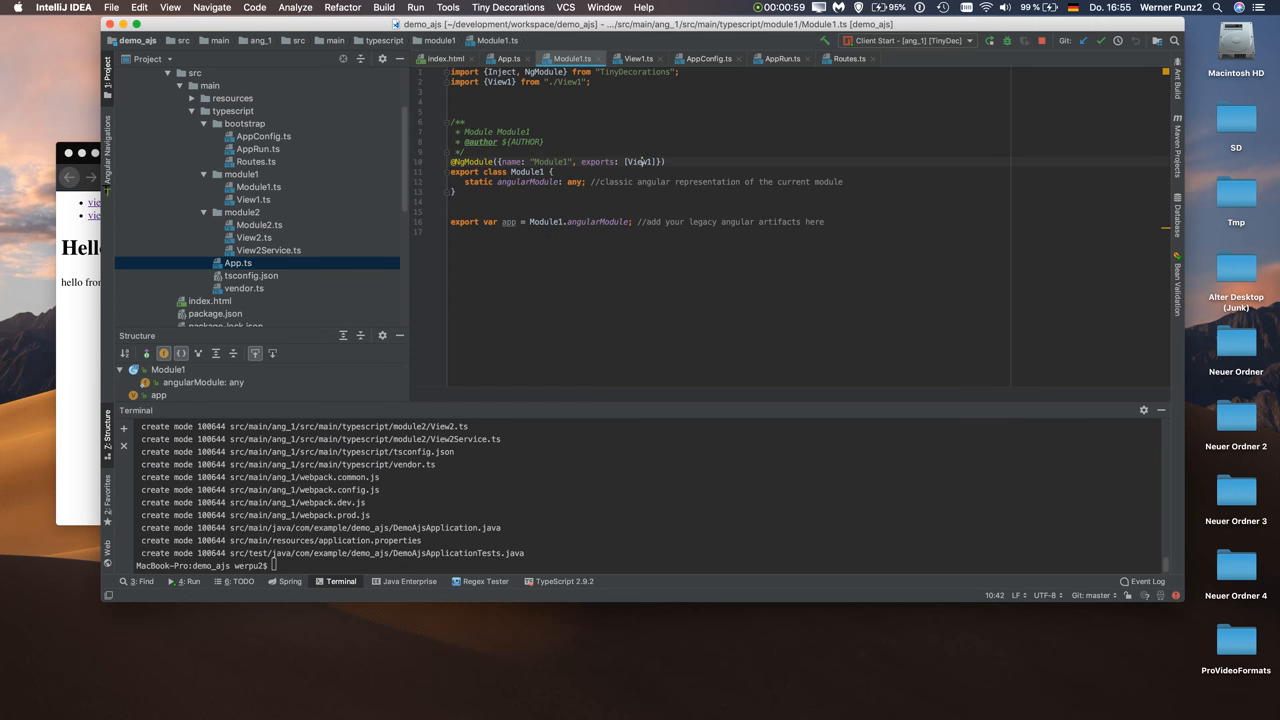
click(640, 58)
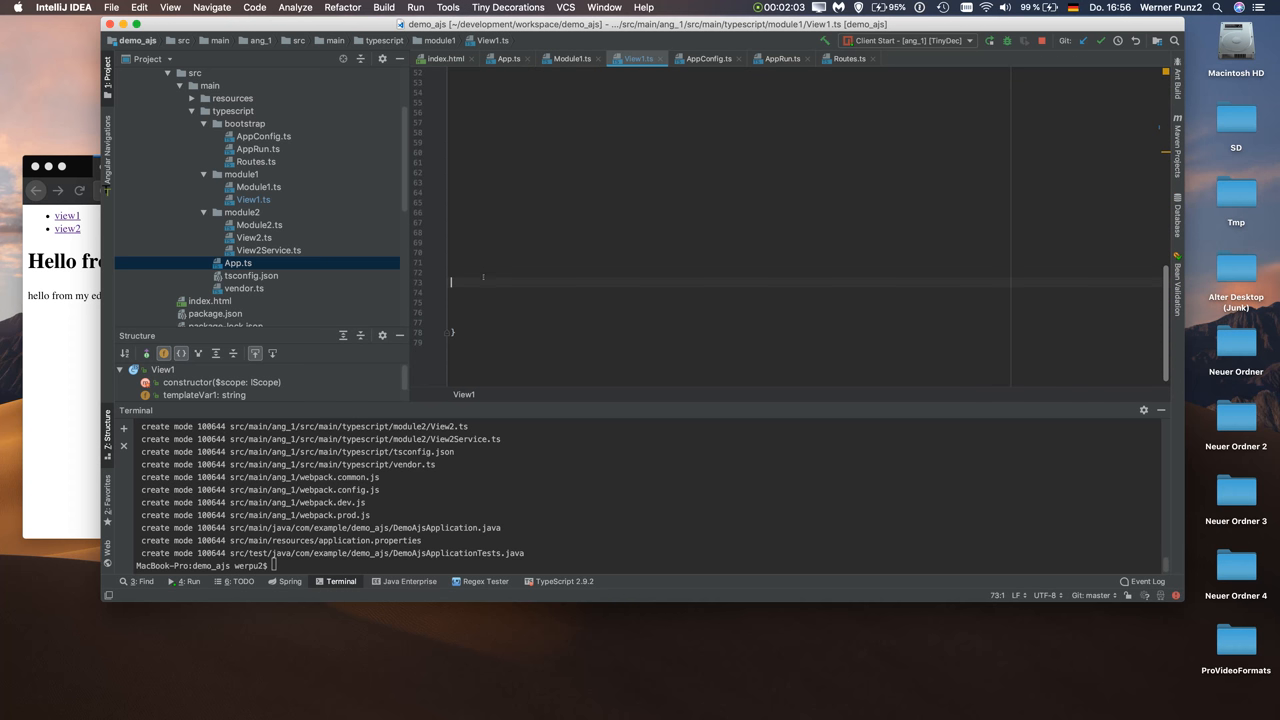
Step: Edit View1's HTML template separately, adding the line 'edit from the template hello world'
right_click(460, 284)
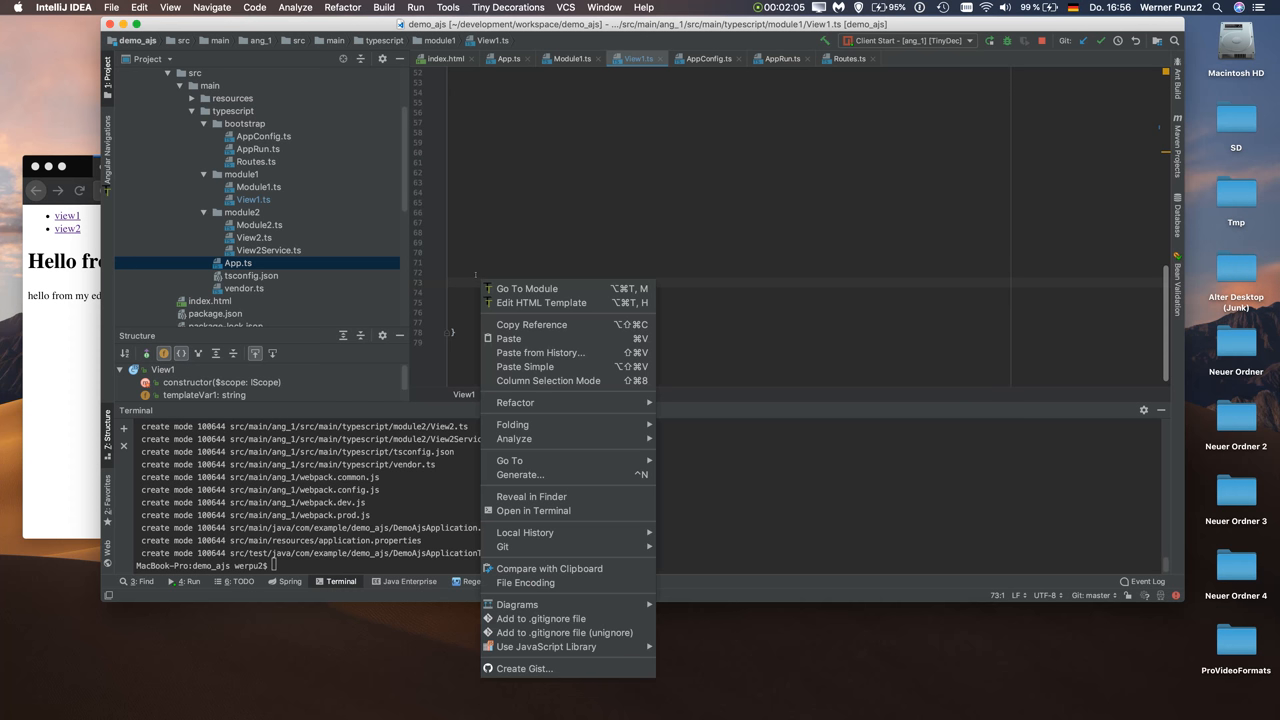
mouse_move(542, 302)
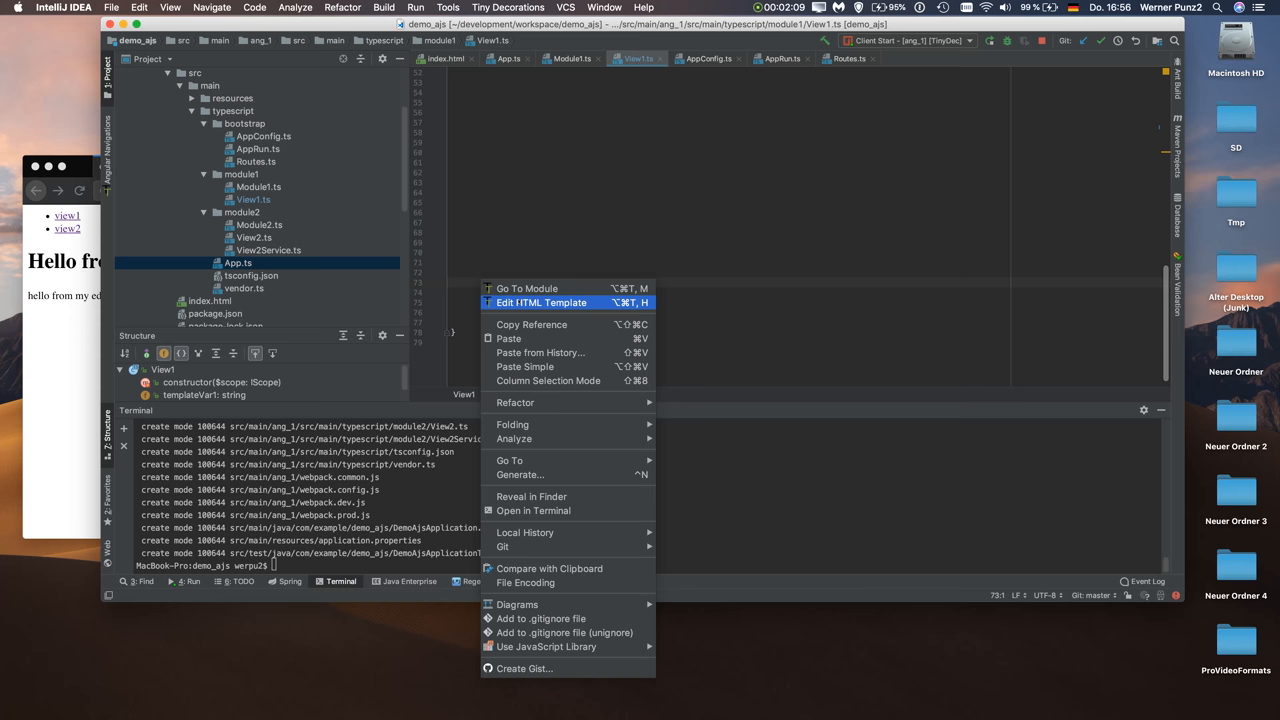
click(540, 302)
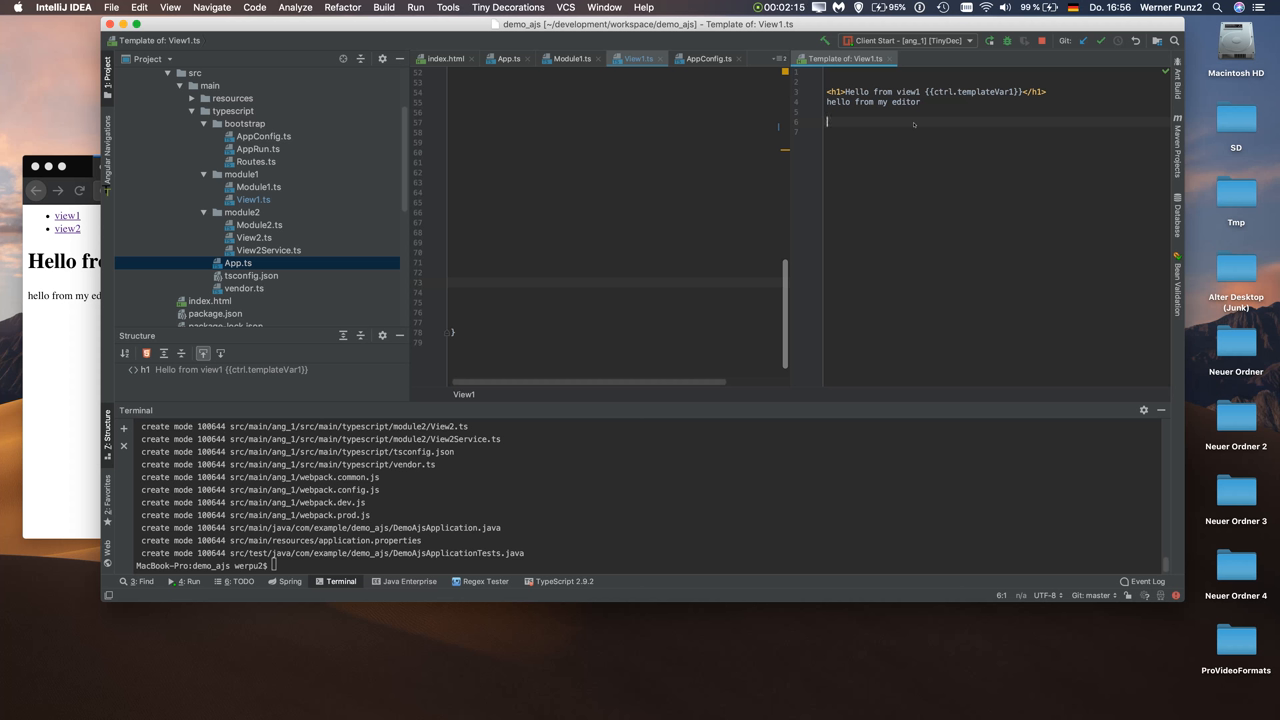
text(edit from t)
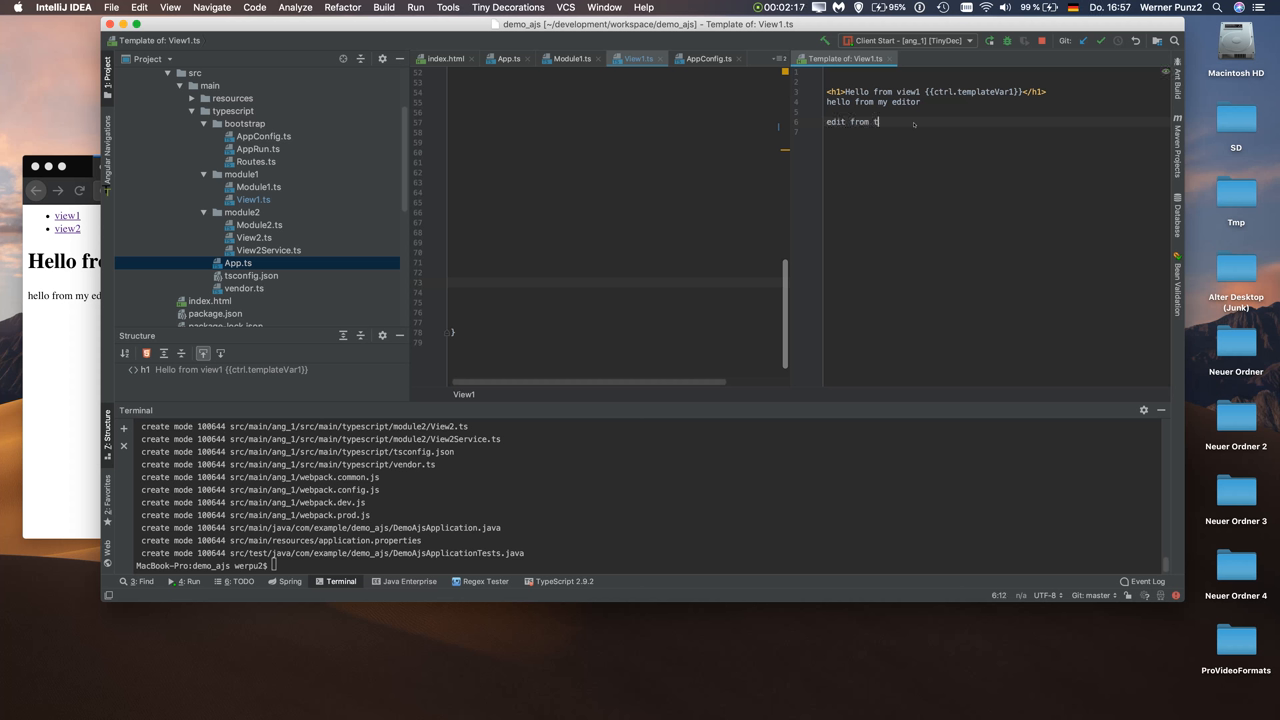
text(he template)
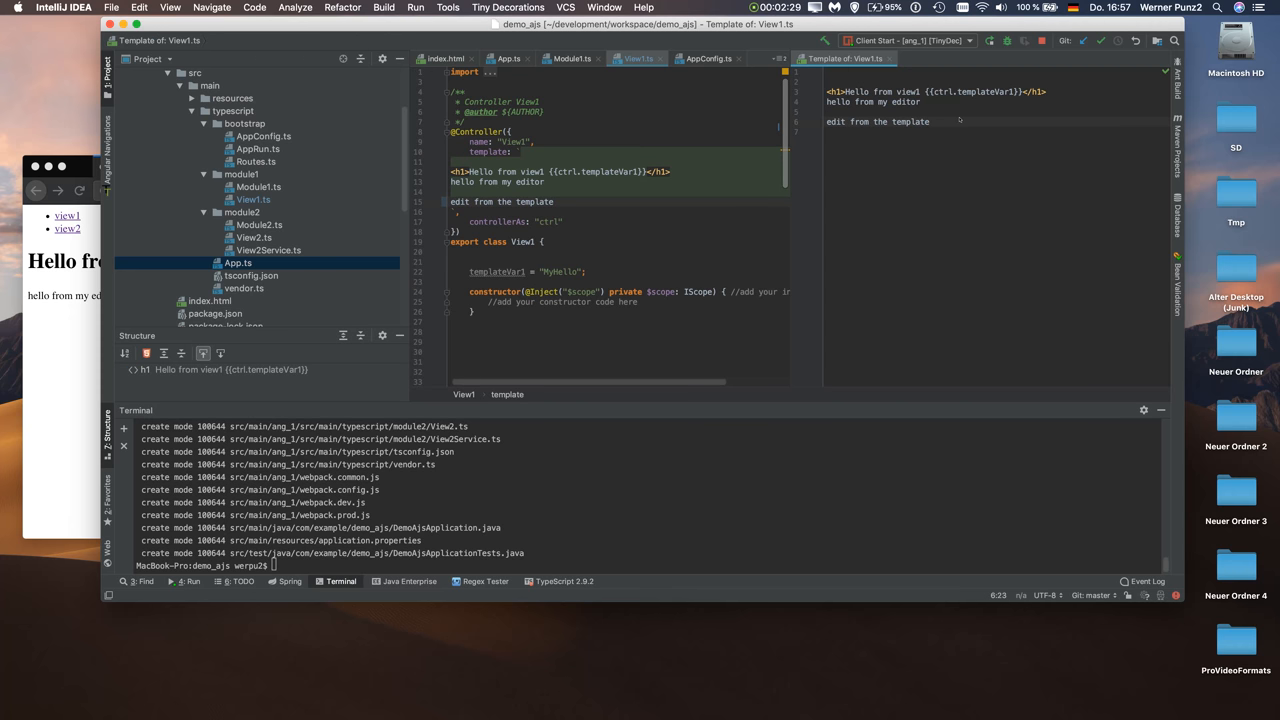
text(helloe)
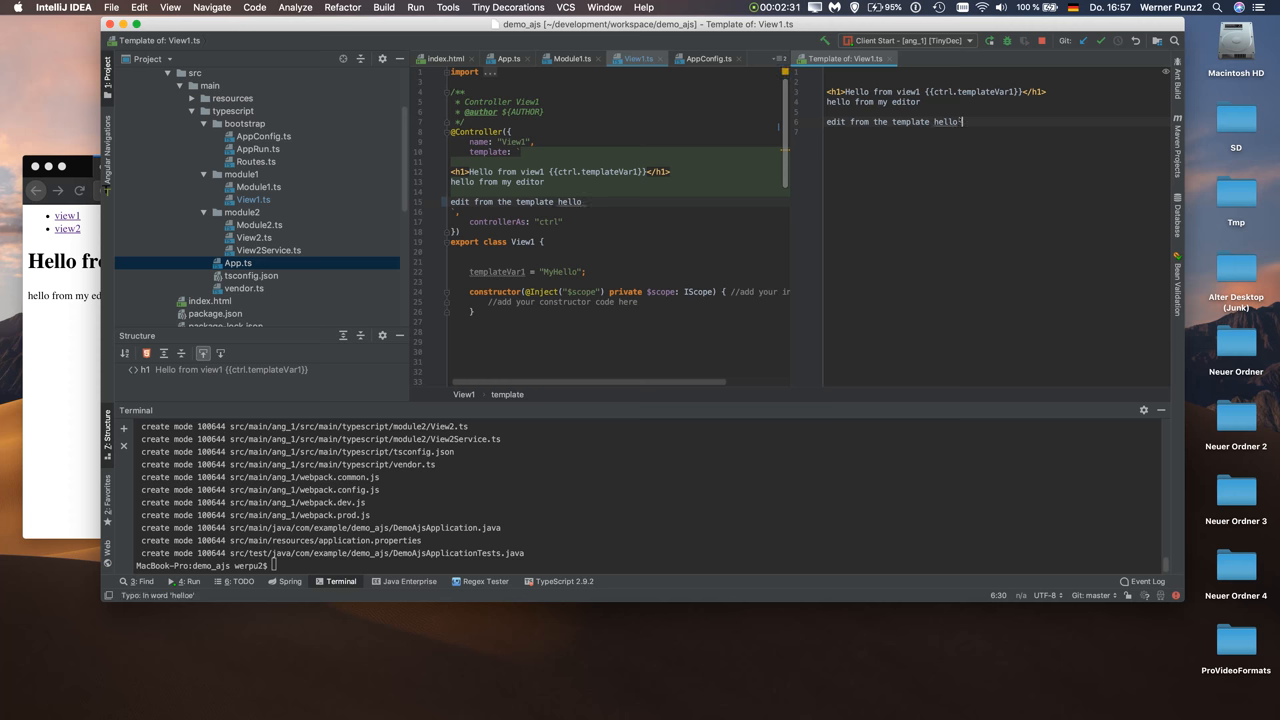
text(world)
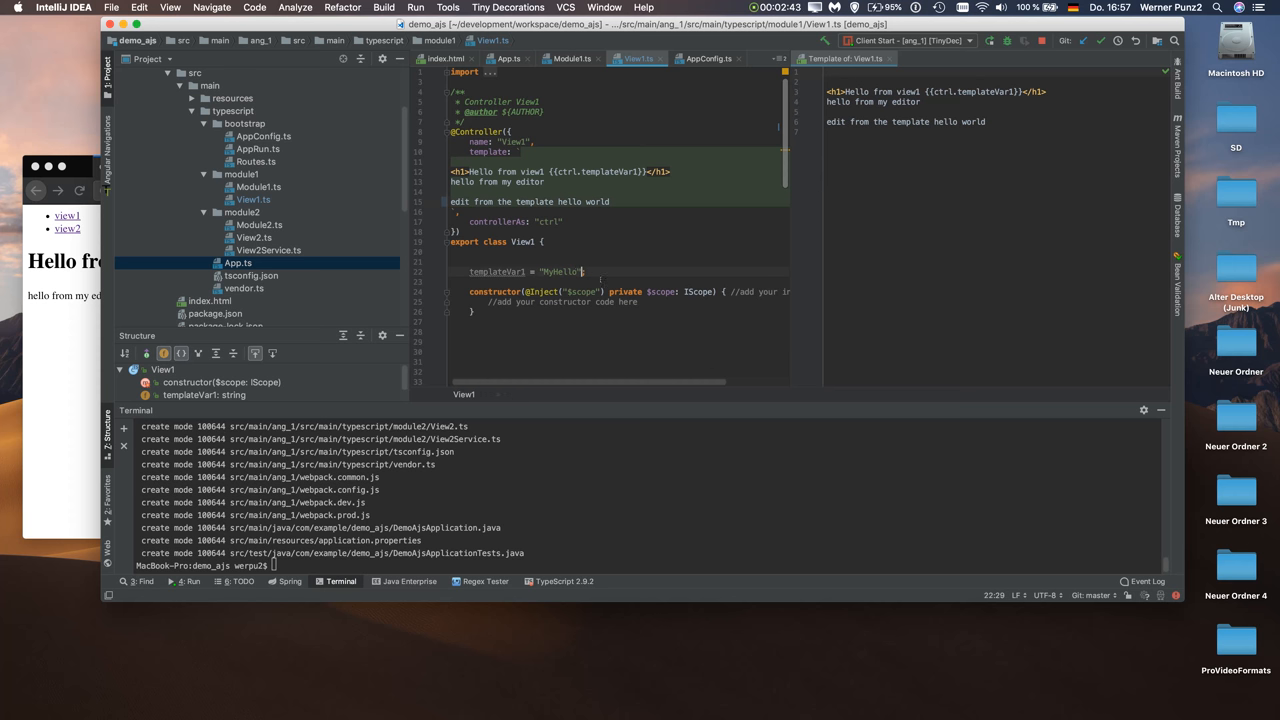
Step: Close the Template of View1.ts editor and select the module folder in the project tree
click(580, 272)
text(2)
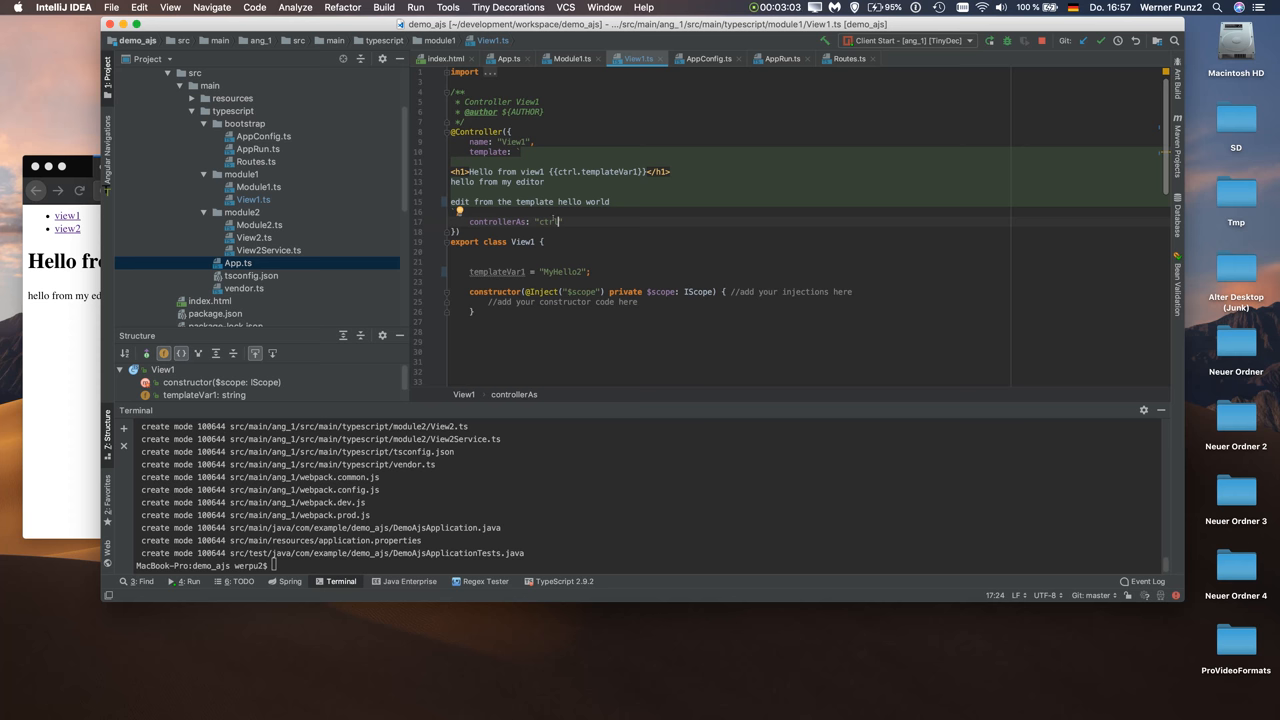
click(242, 212)
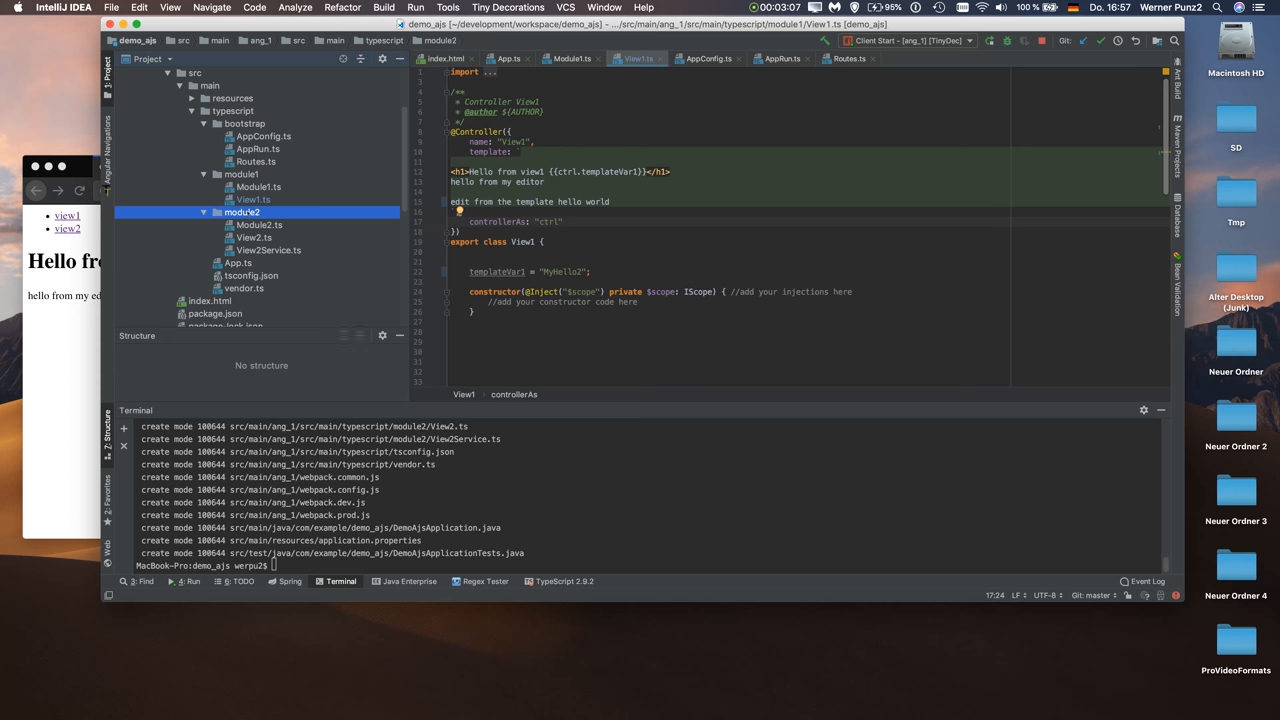
Step: Start Create Controller from module1 and enter the selector AnotherPageFromMe
right_click(230, 172)
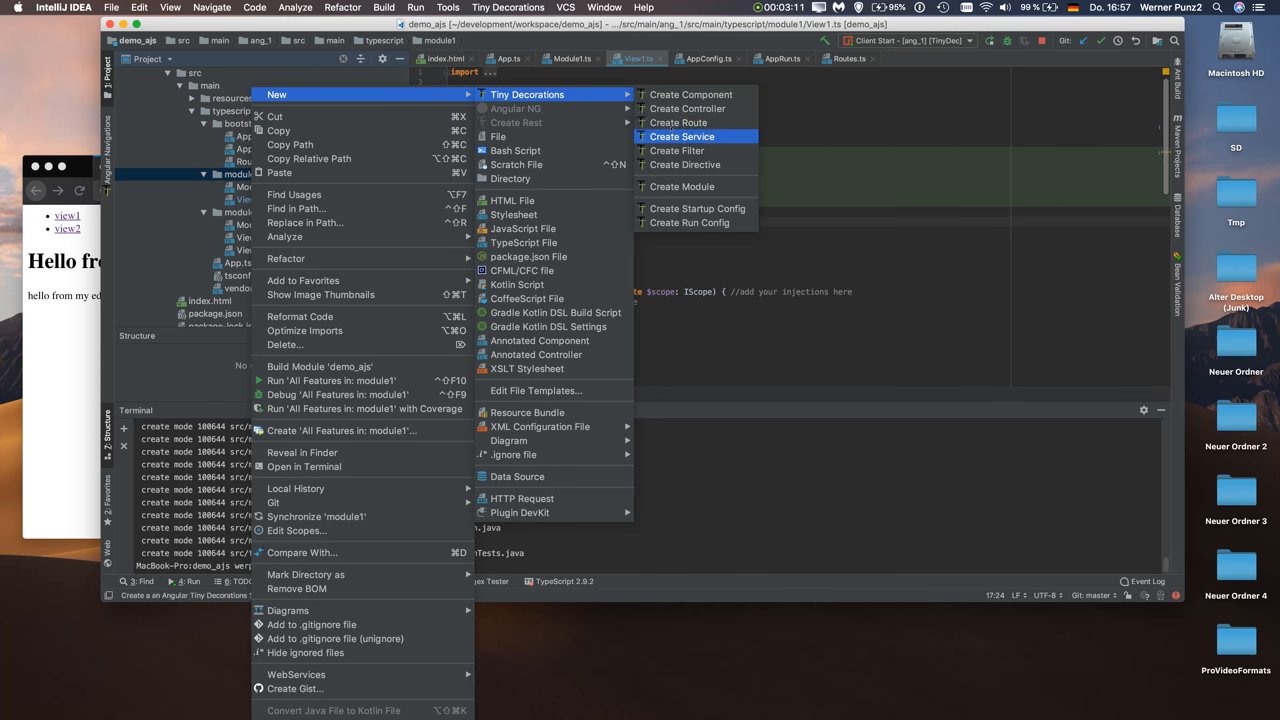
mouse_move(692, 108)
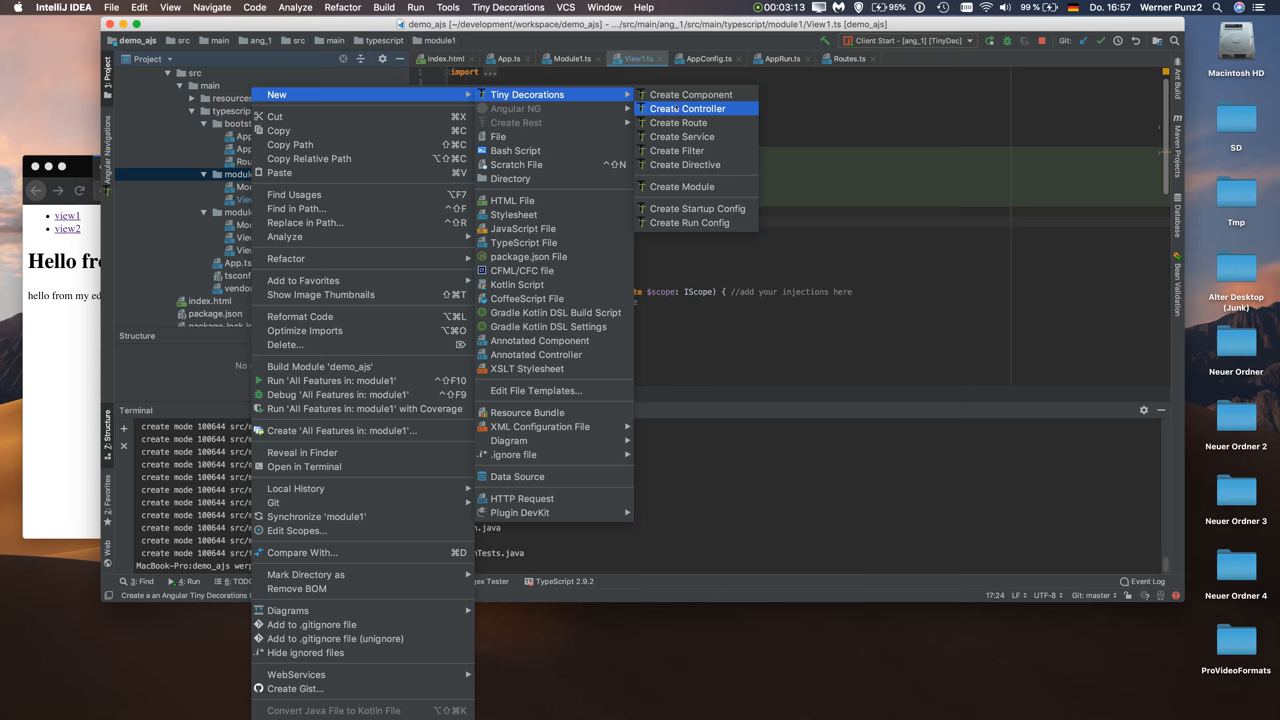
click(688, 108)
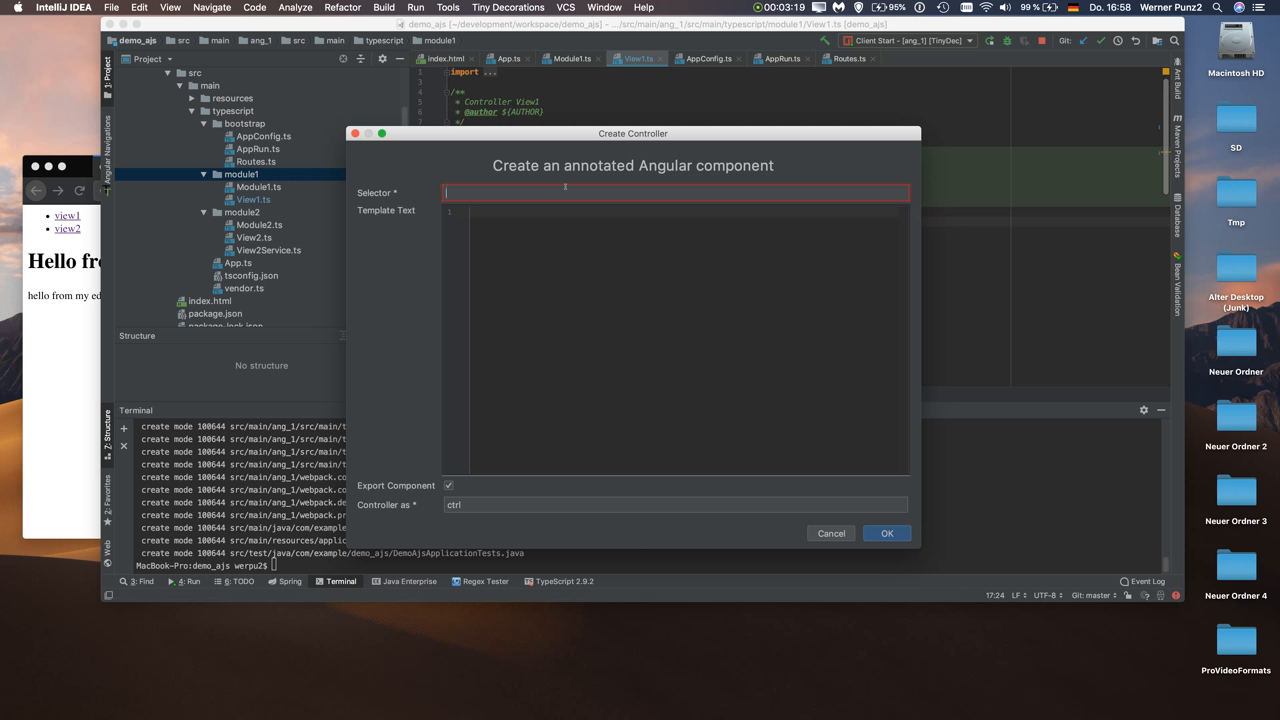
text(AnotherP)
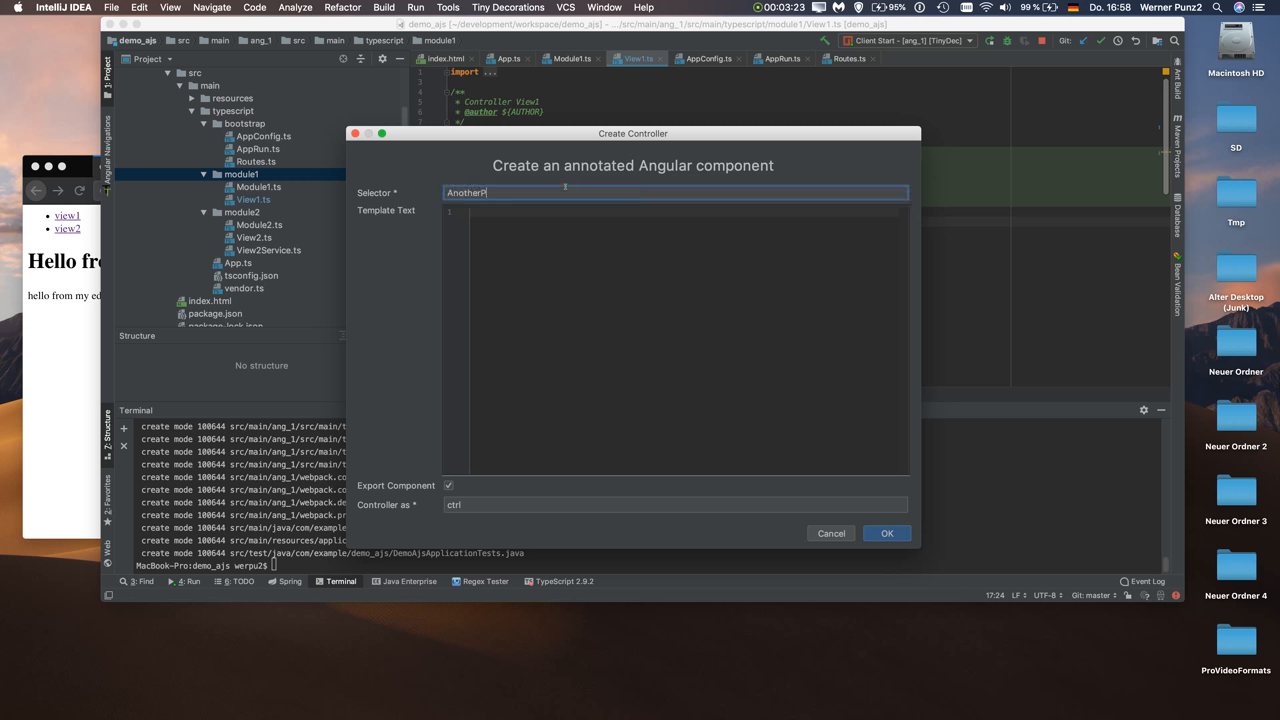
text(age)
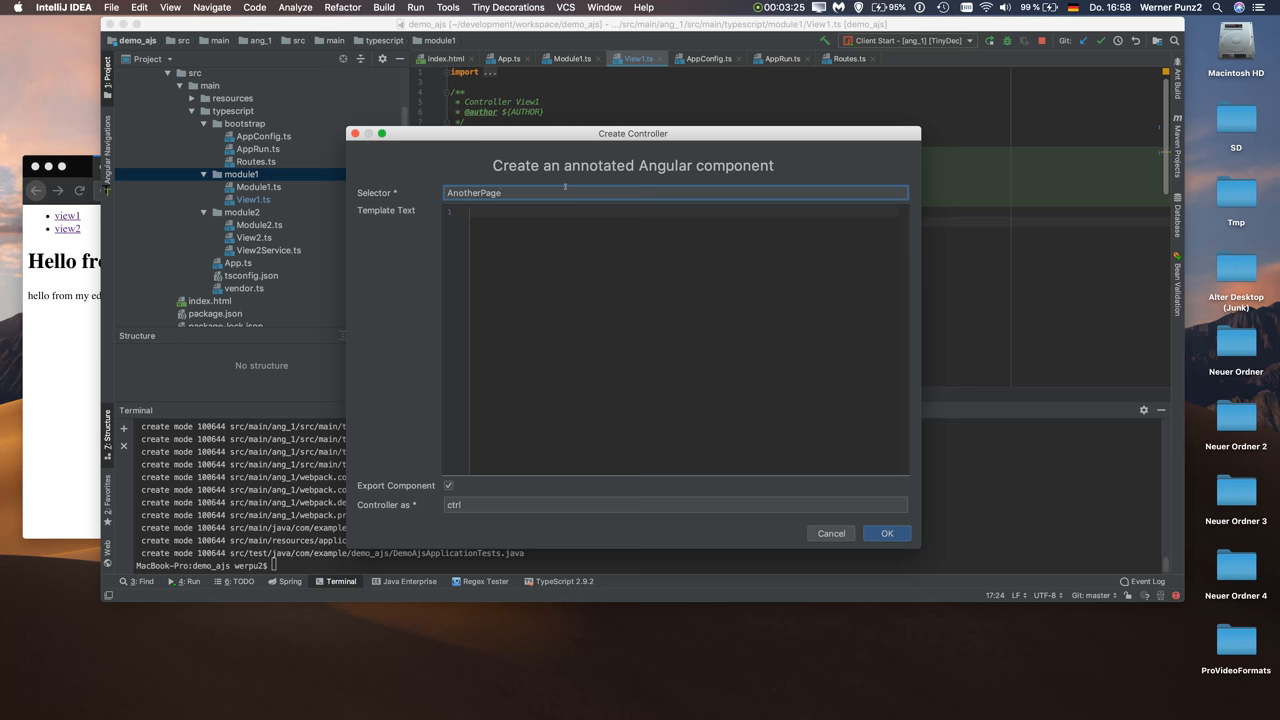
text(FromMe)
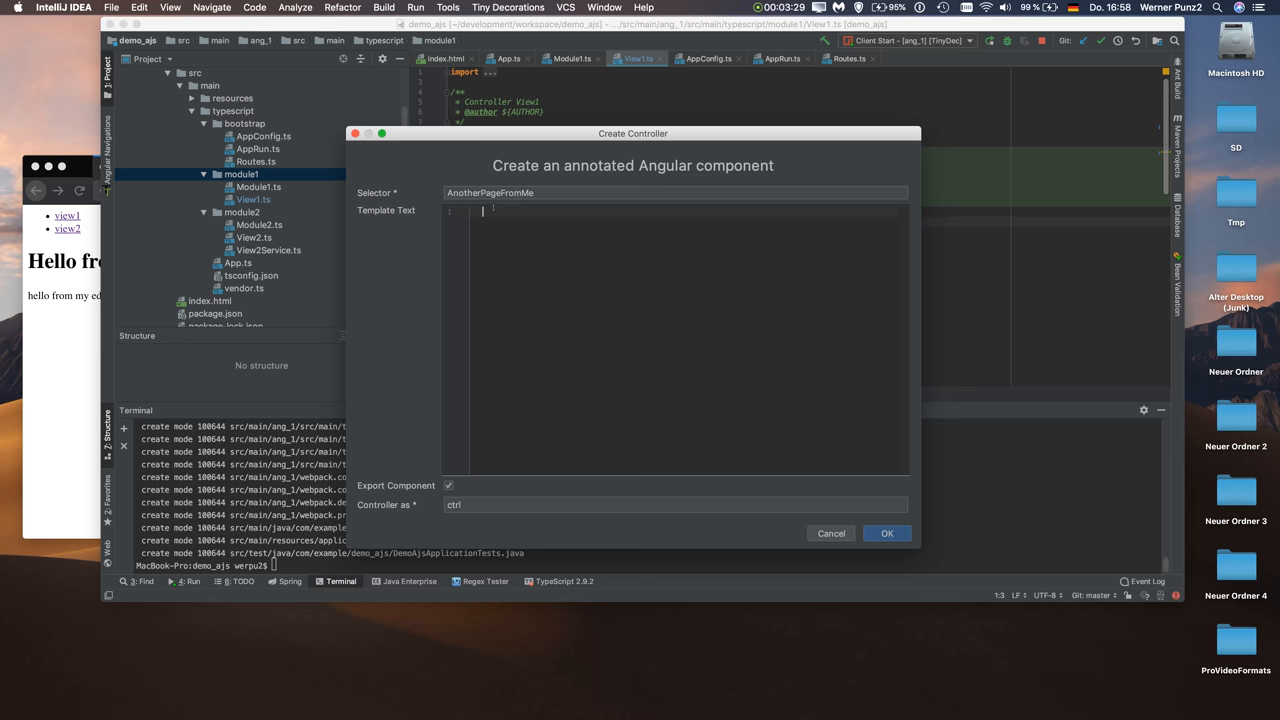
text(>)
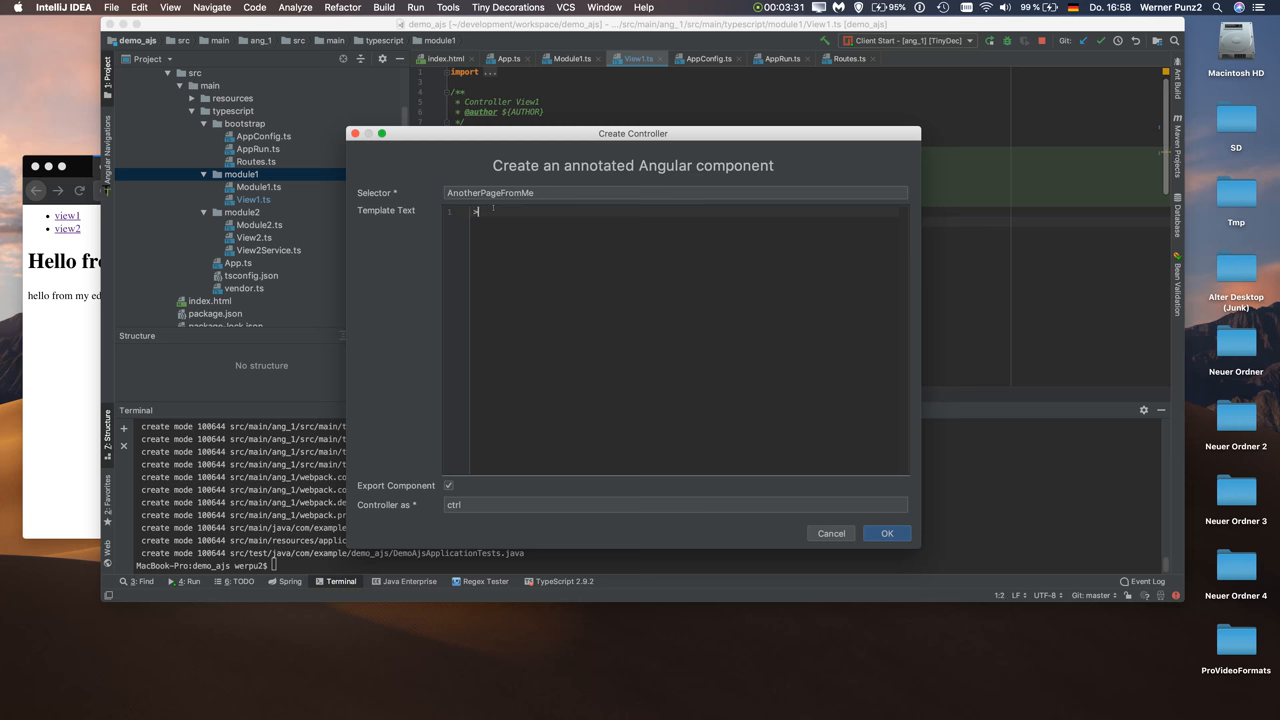
text(<)
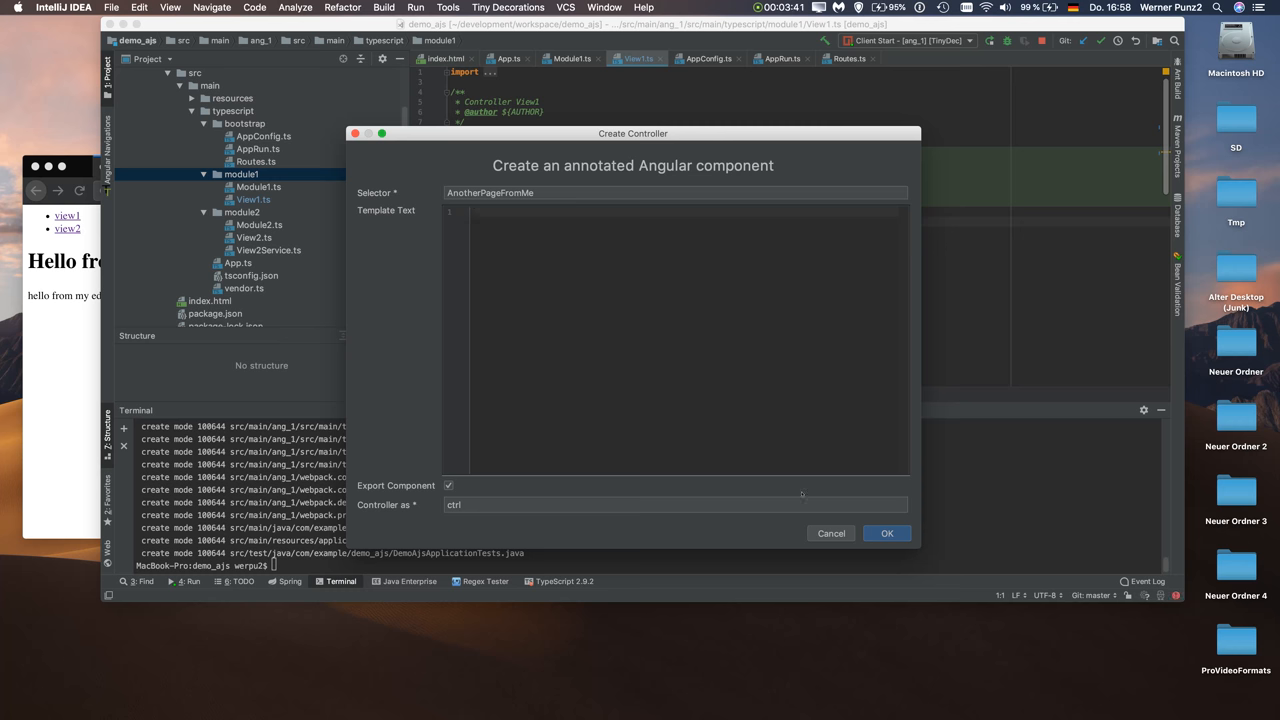
Step: Generate AnotherPageFromMe.ts, add it to Git, set its template to 'Content from another page.' and jump to its module
click(886, 532)
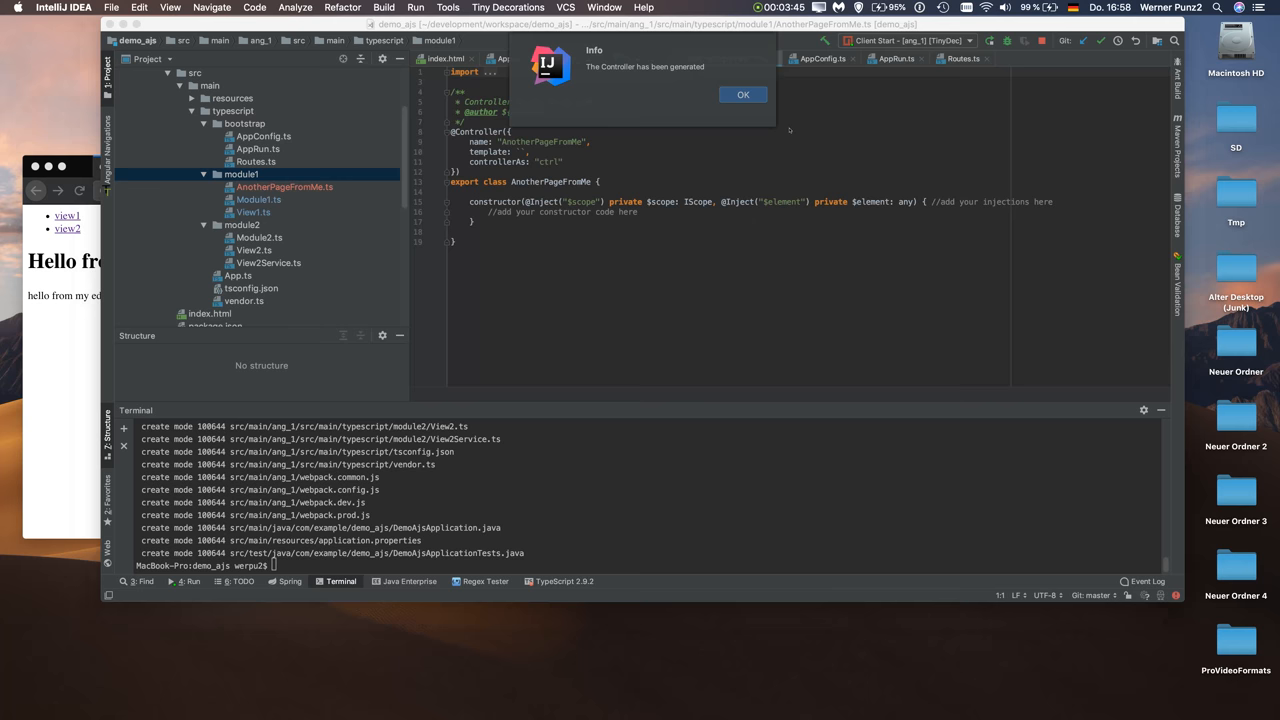
click(742, 94)
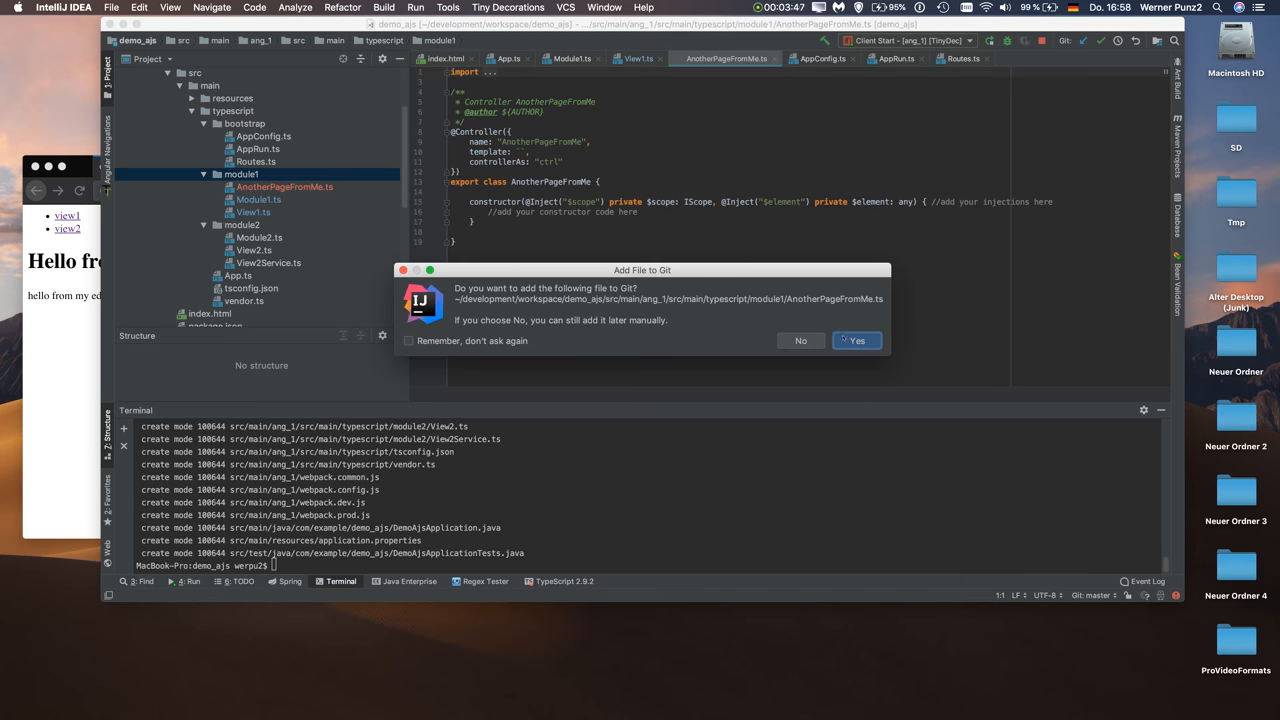
click(856, 340)
text(Content from)
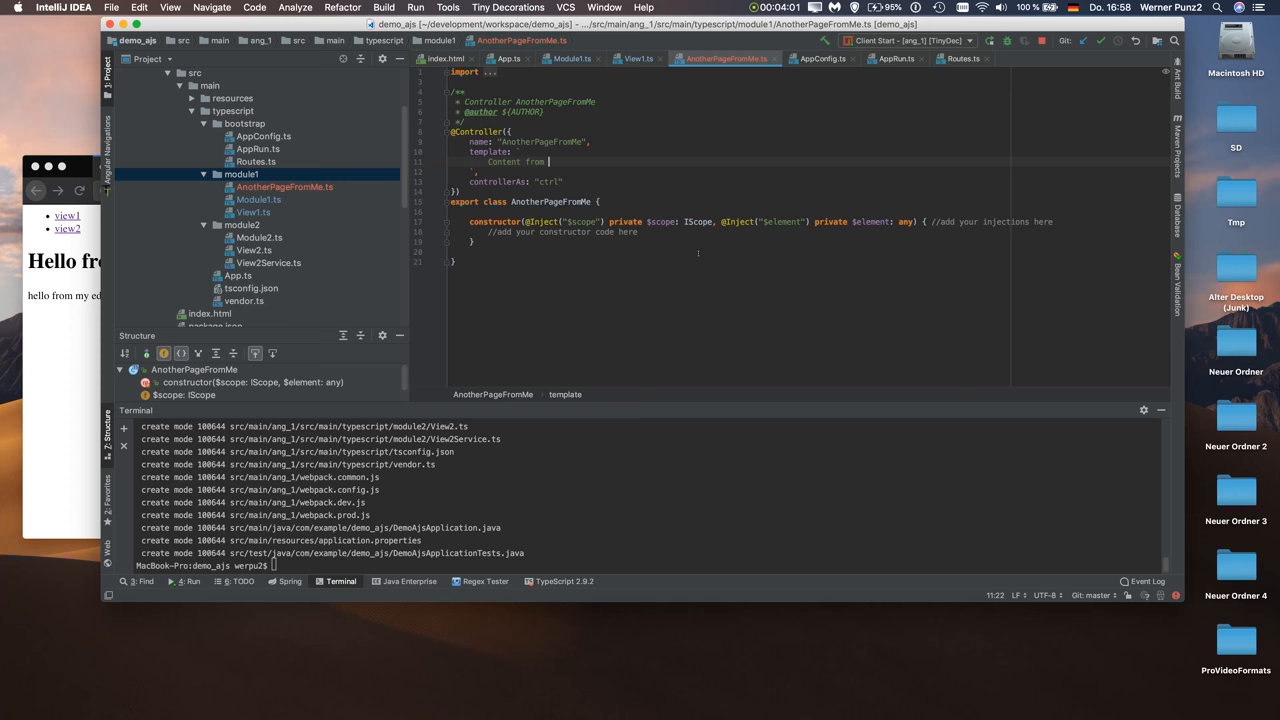
text(another page.)
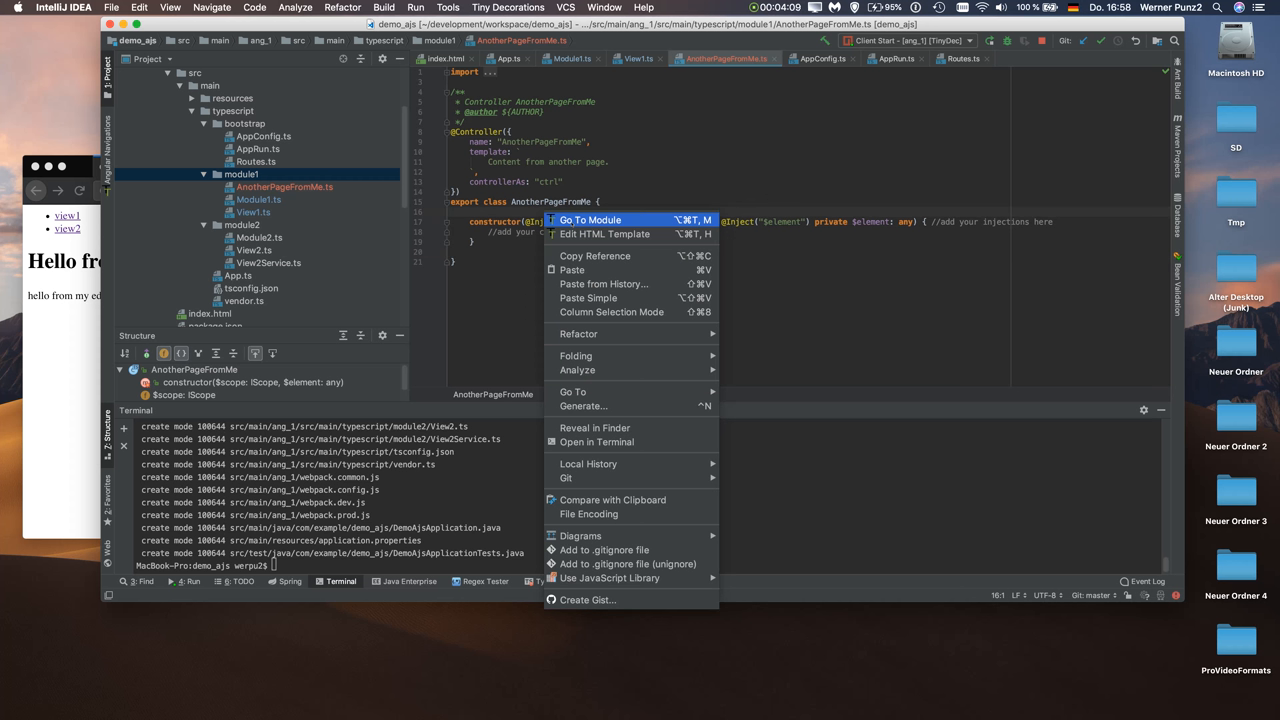
click(590, 218)
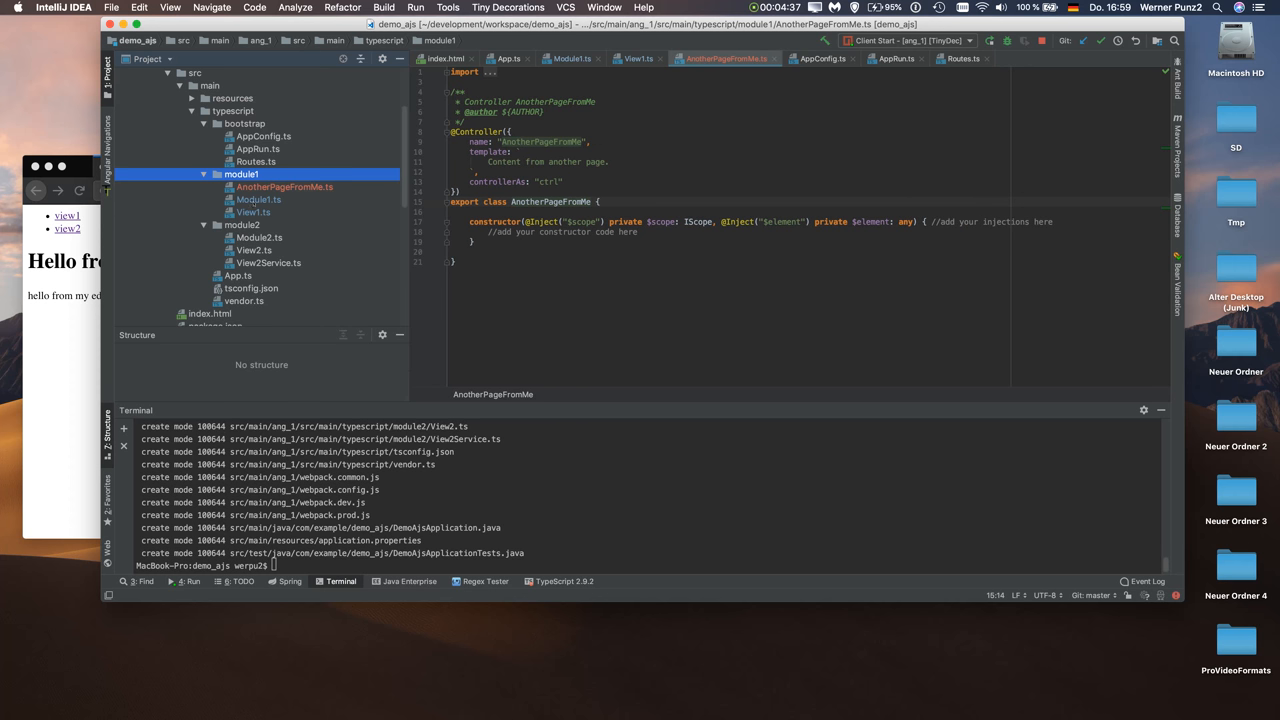
Step: Create route ToAnotherPage with href /to_another_page using controller AnotherPageFromMe(Module1)
right_click(240, 174)
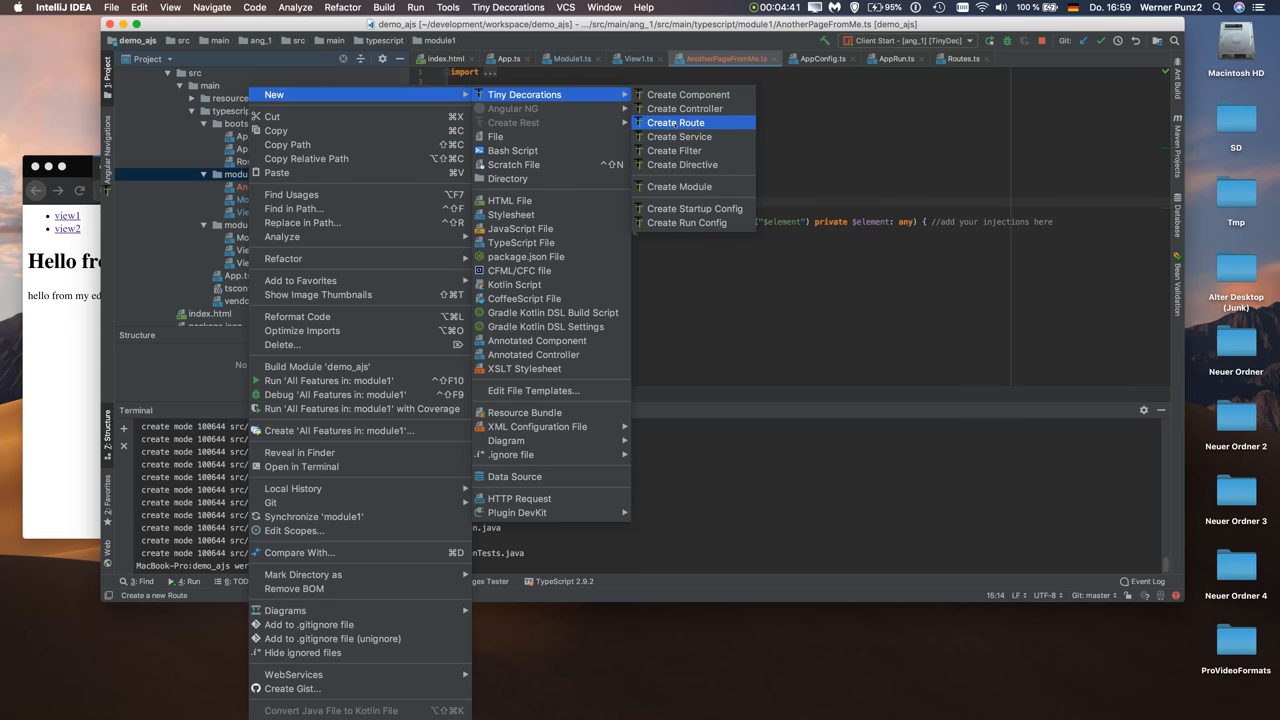
click(674, 122)
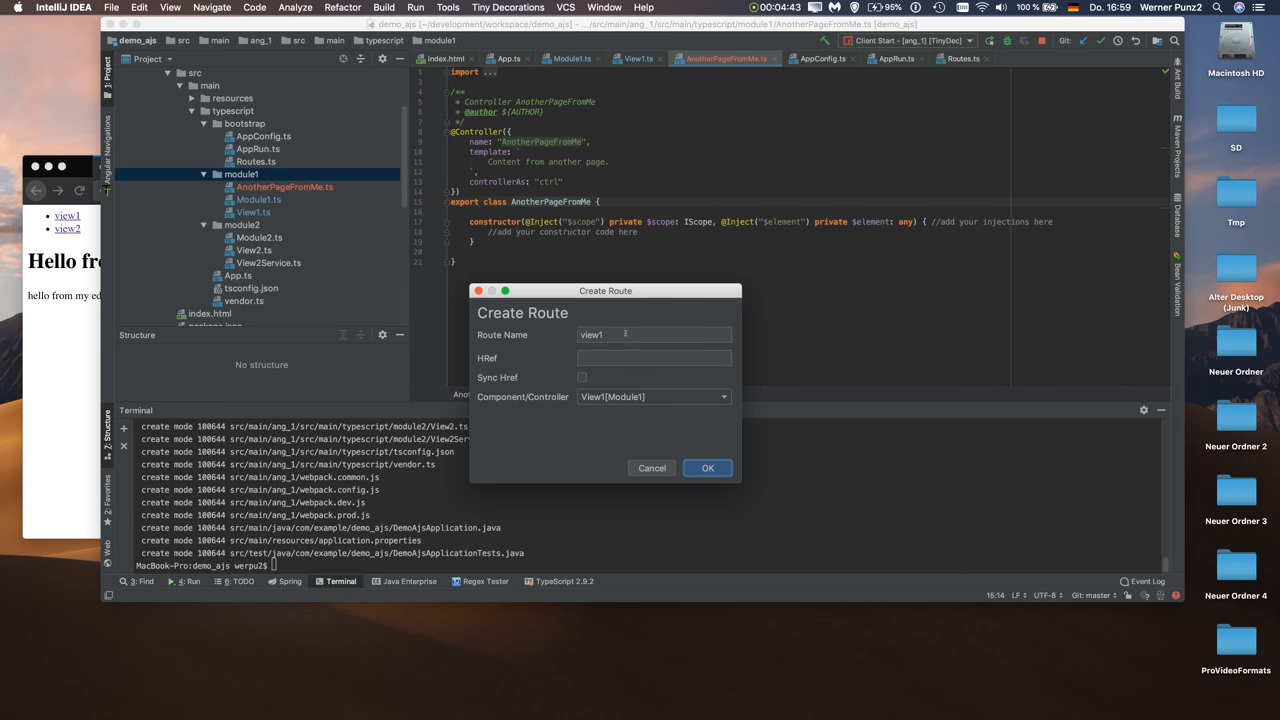
double_click(592, 334)
text(ToAnotherPage)
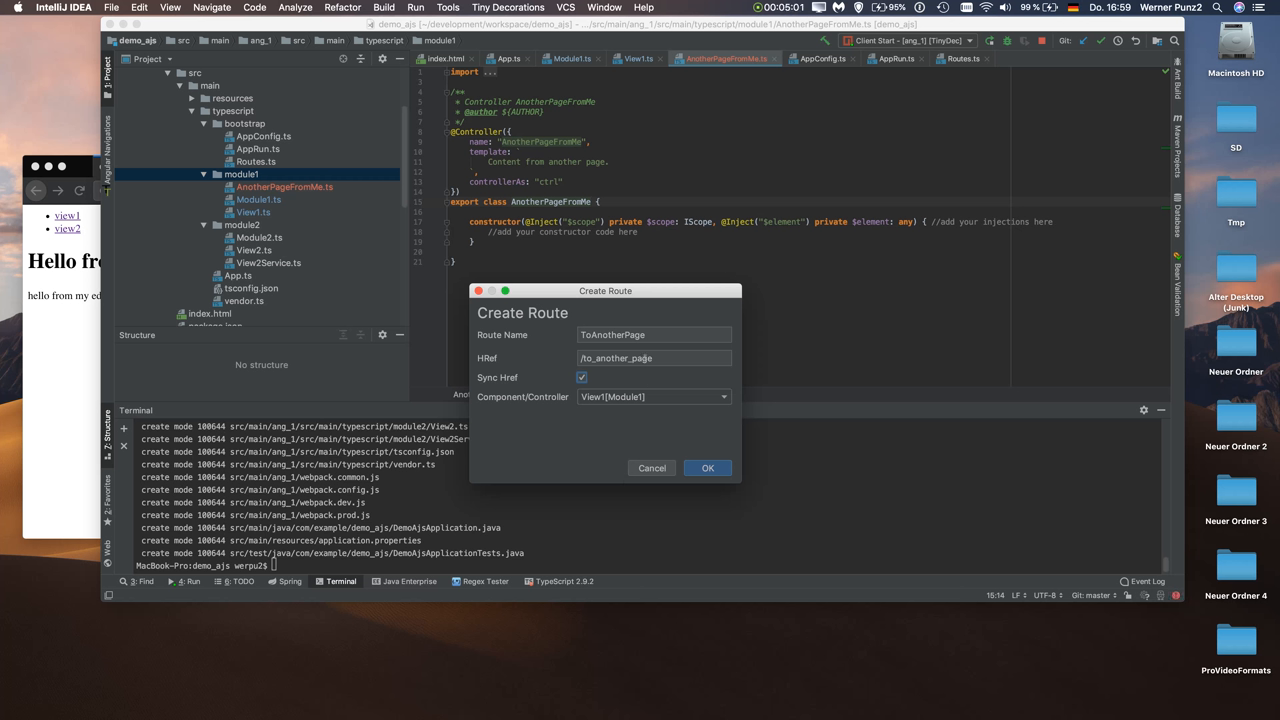
click(722, 396)
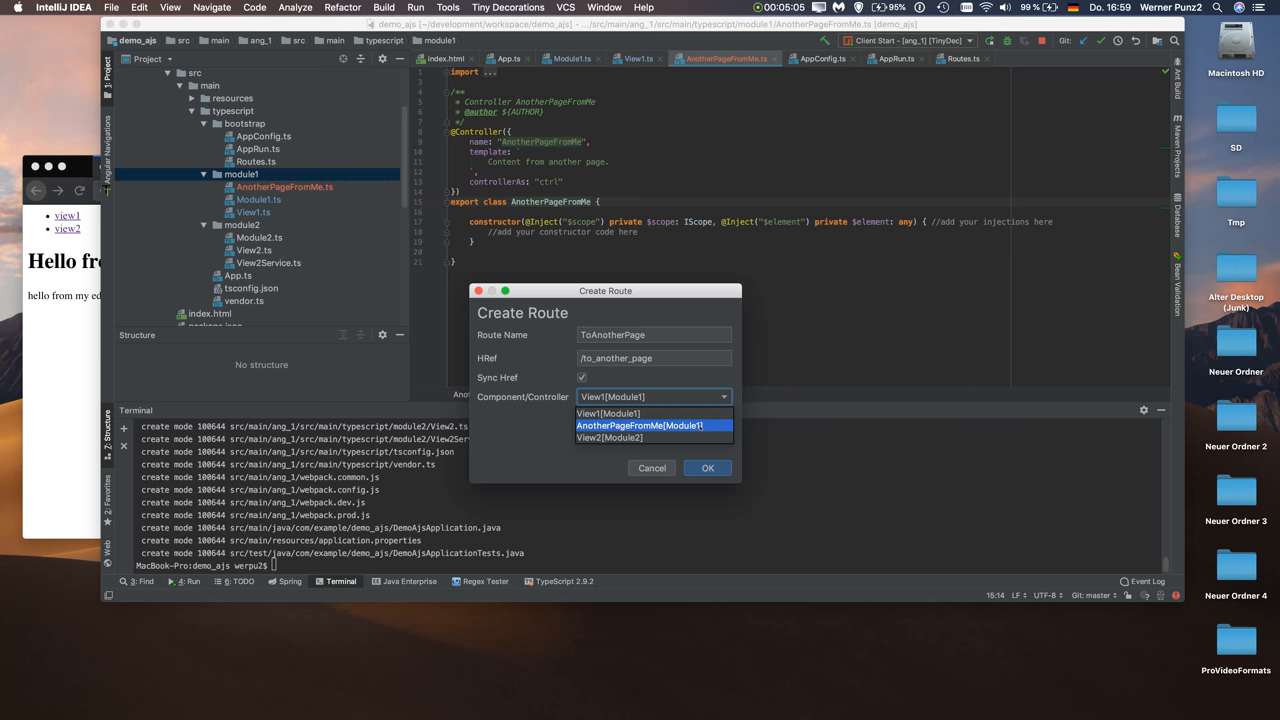
click(652, 424)
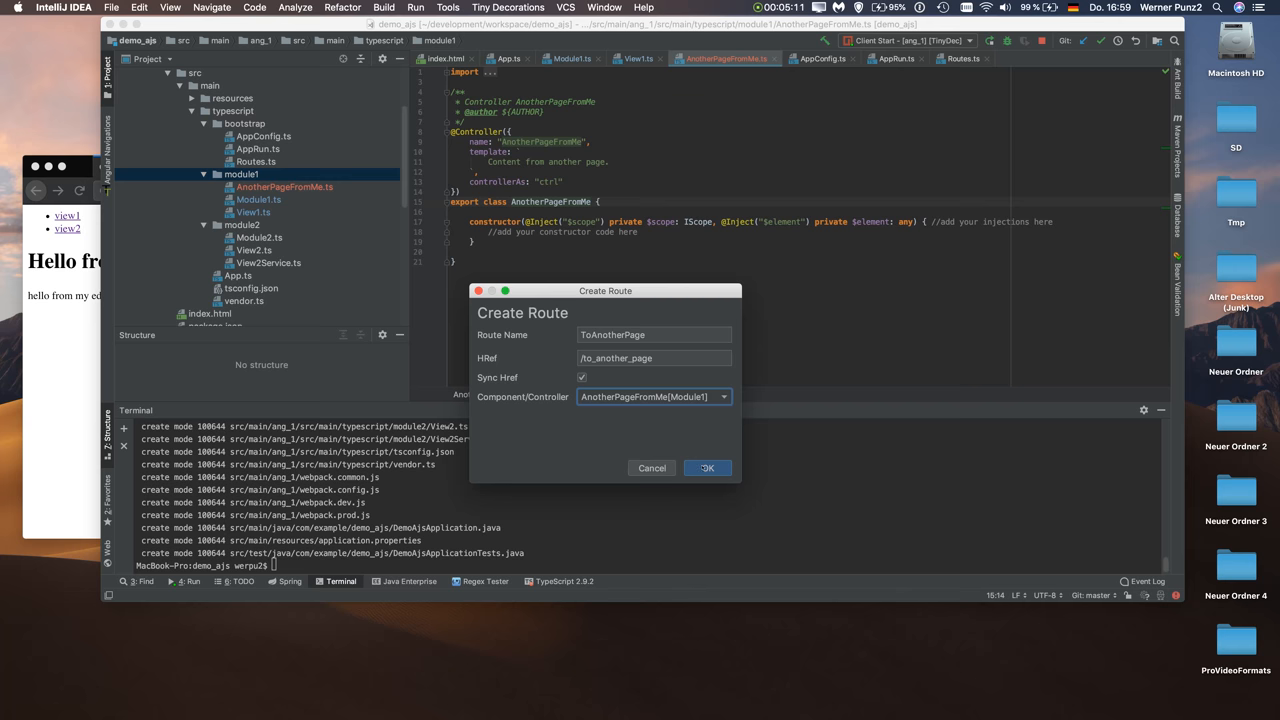
click(708, 468)
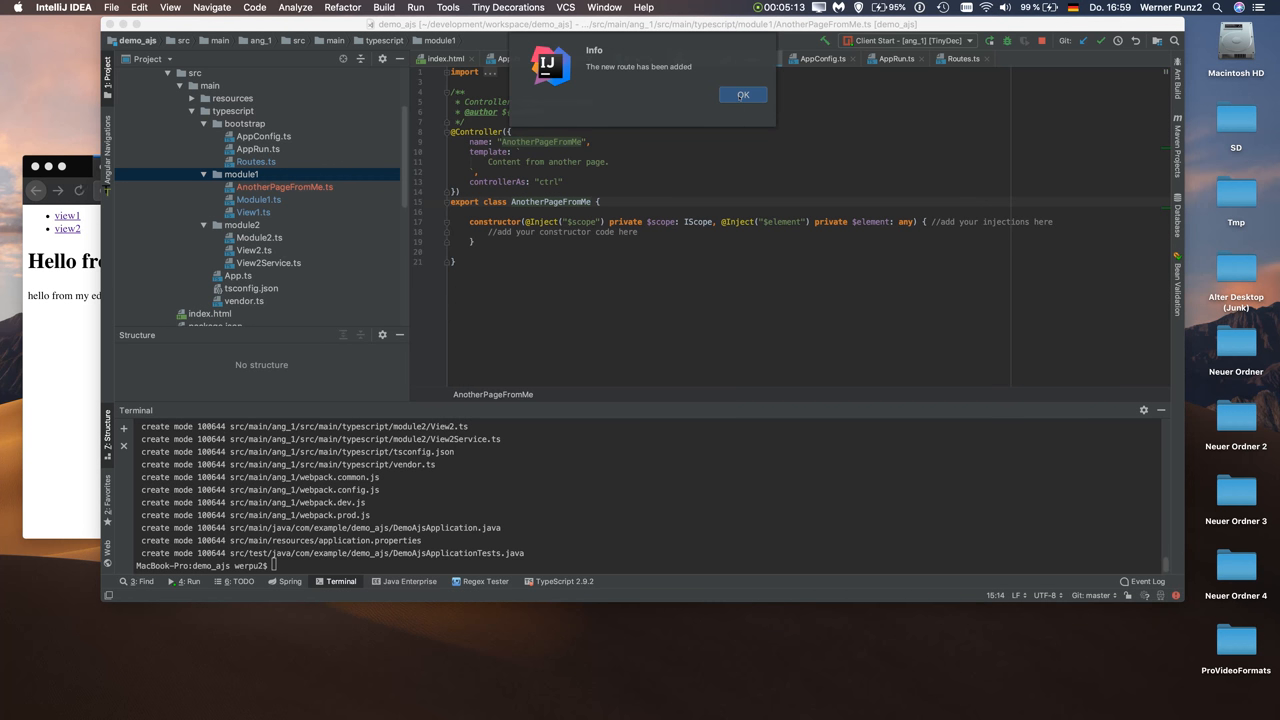
Step: From the Angular Navigations UI Routes list, jump to the ToAnotherPage declaration in Routes.ts
click(742, 94)
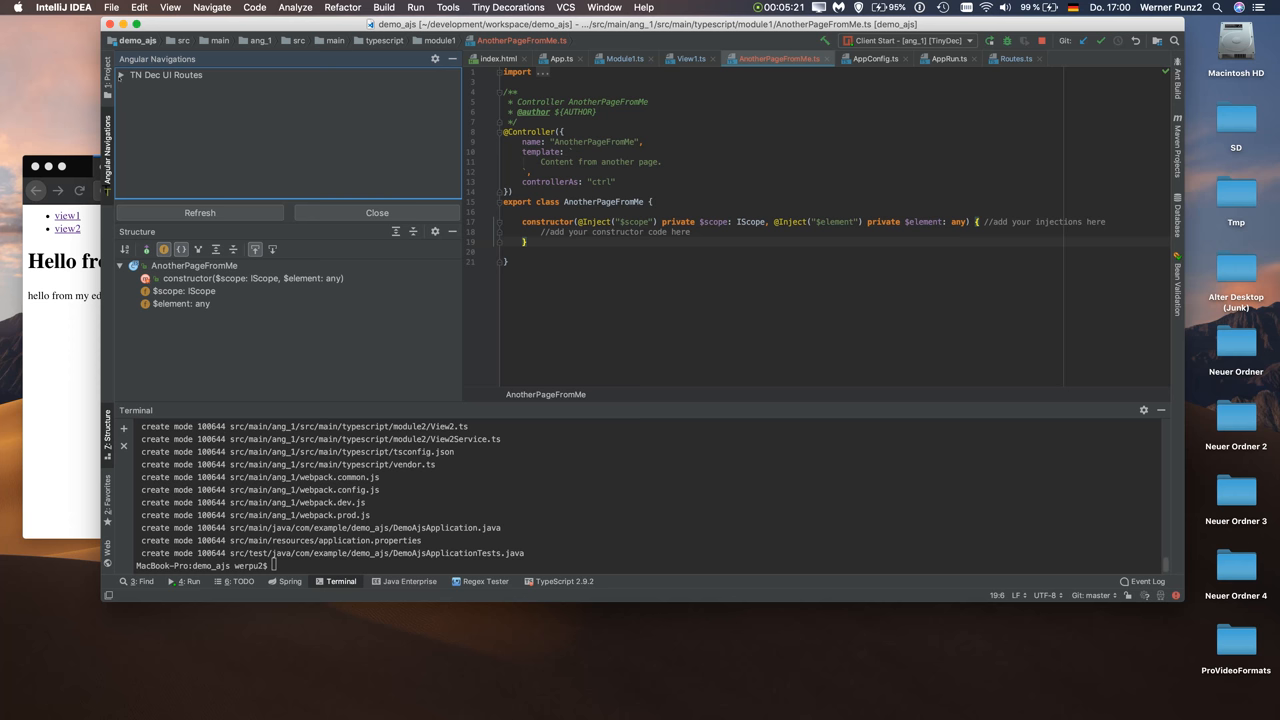
click(122, 74)
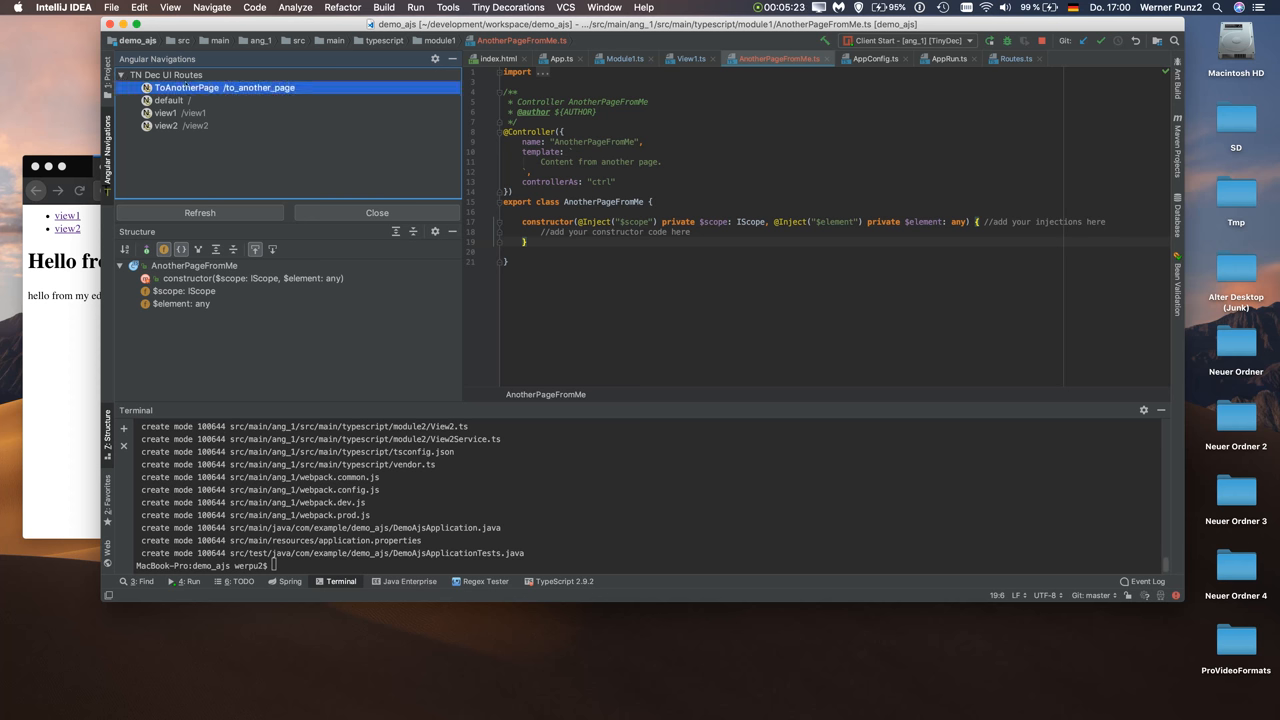
right_click(200, 88)
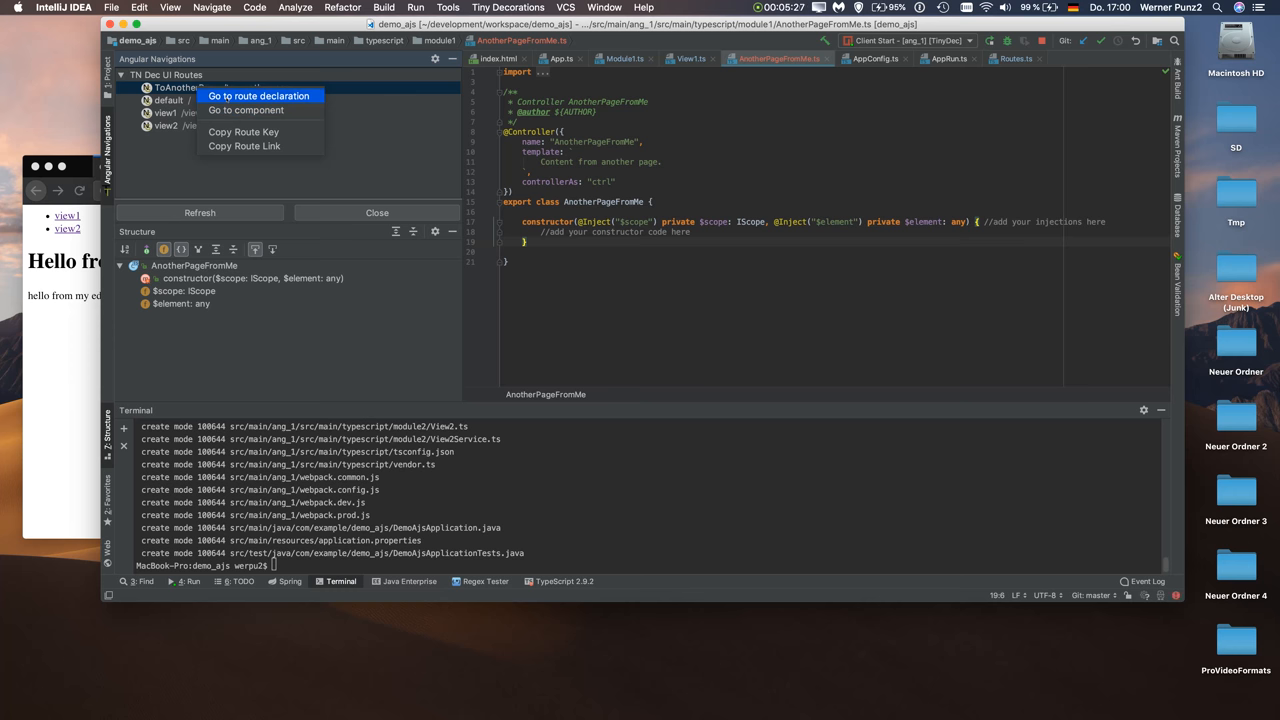
click(258, 96)
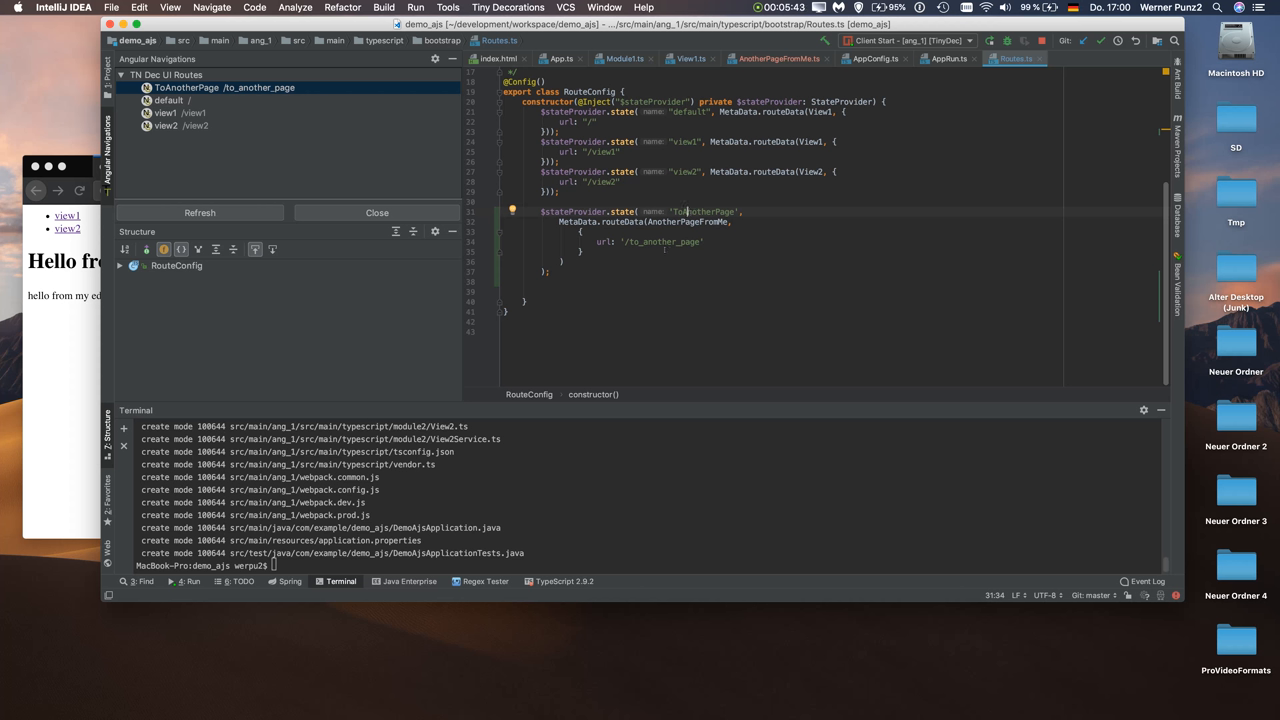
mouse_move(740, 290)
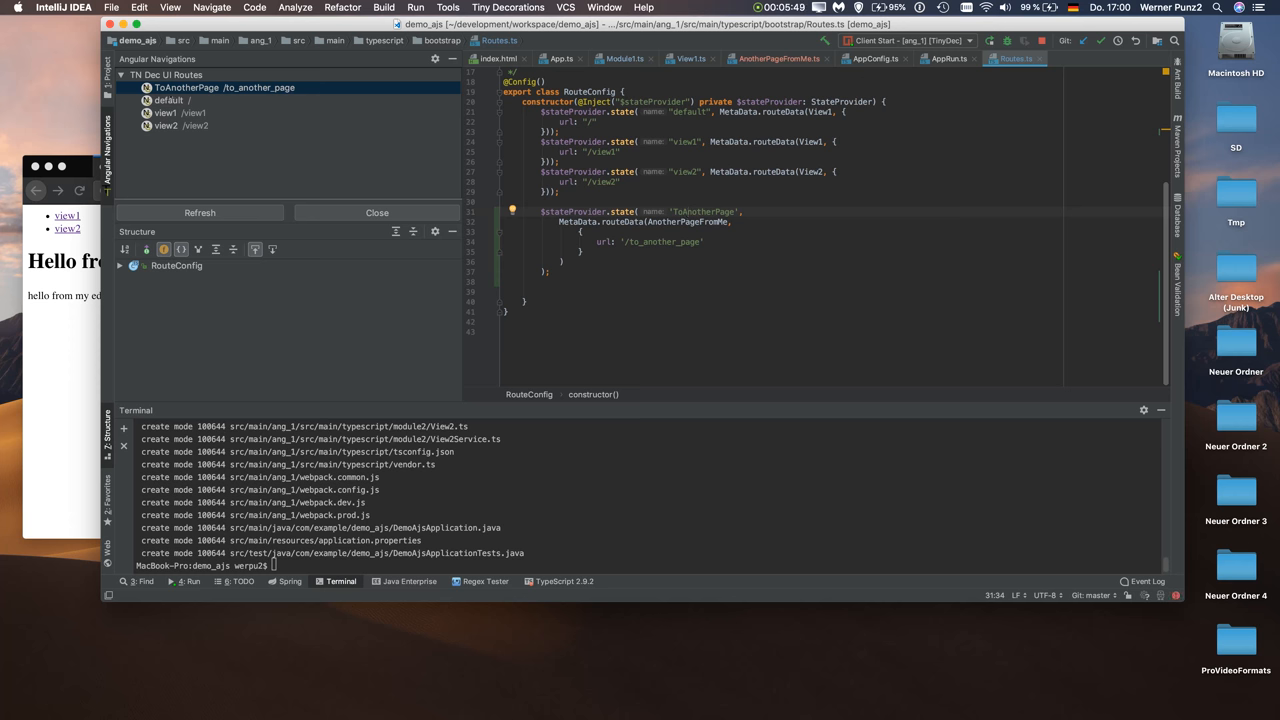
right_click(200, 88)
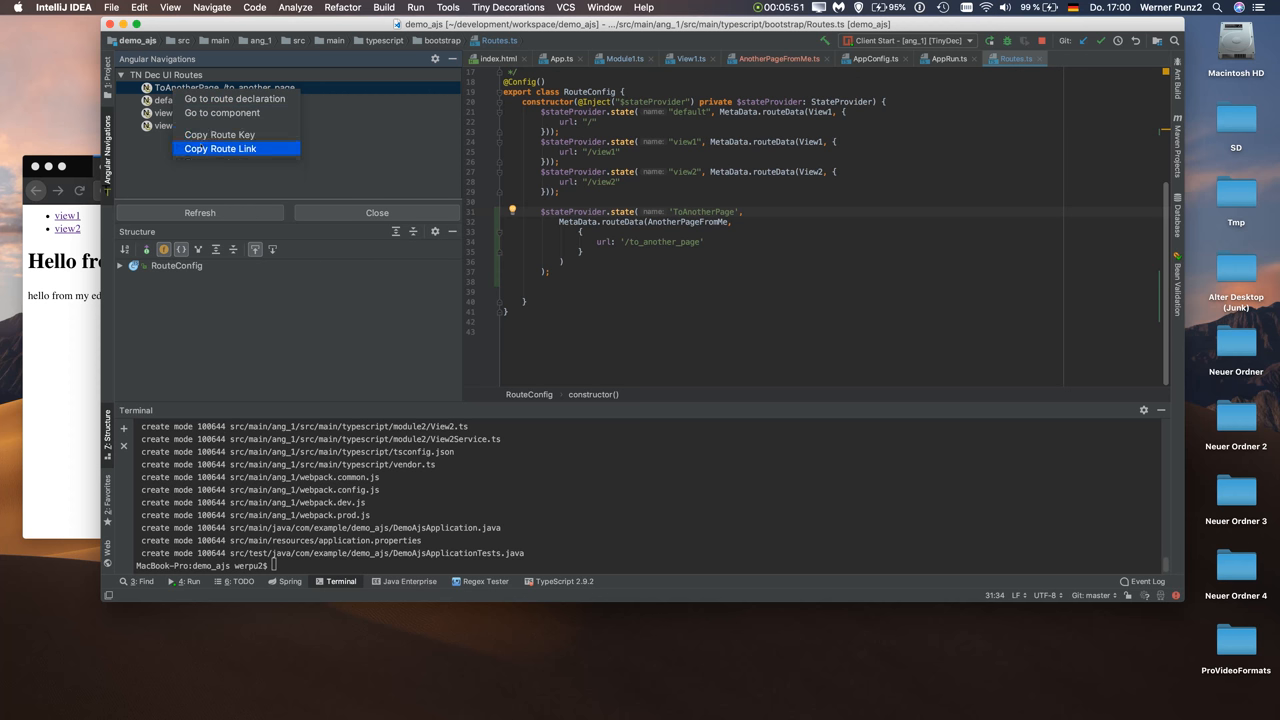
mouse_move(220, 112)
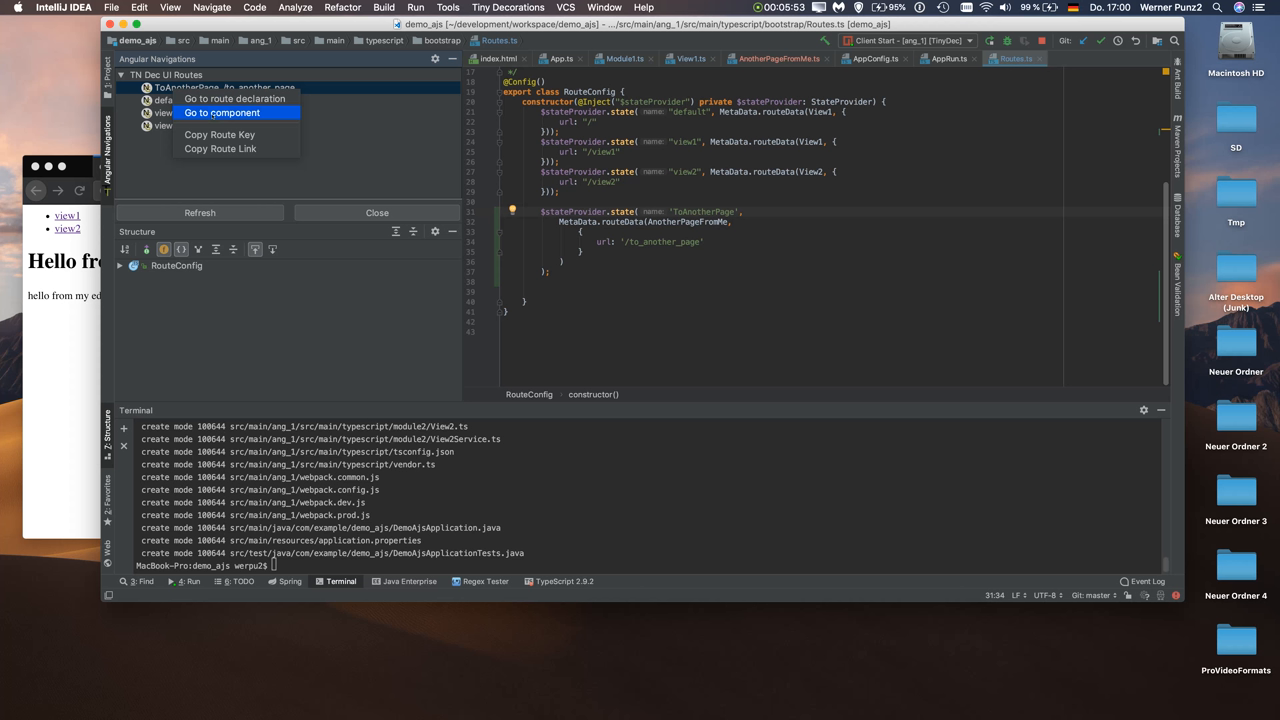
mouse_move(220, 134)
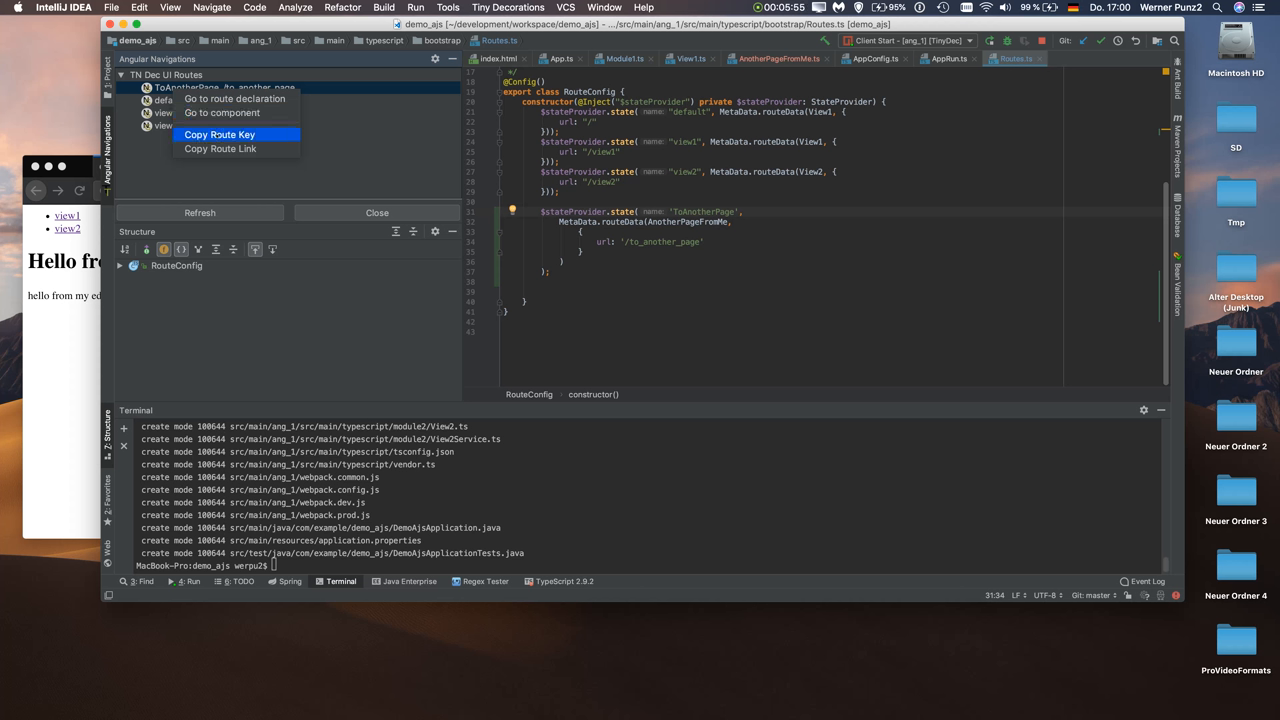
mouse_move(220, 148)
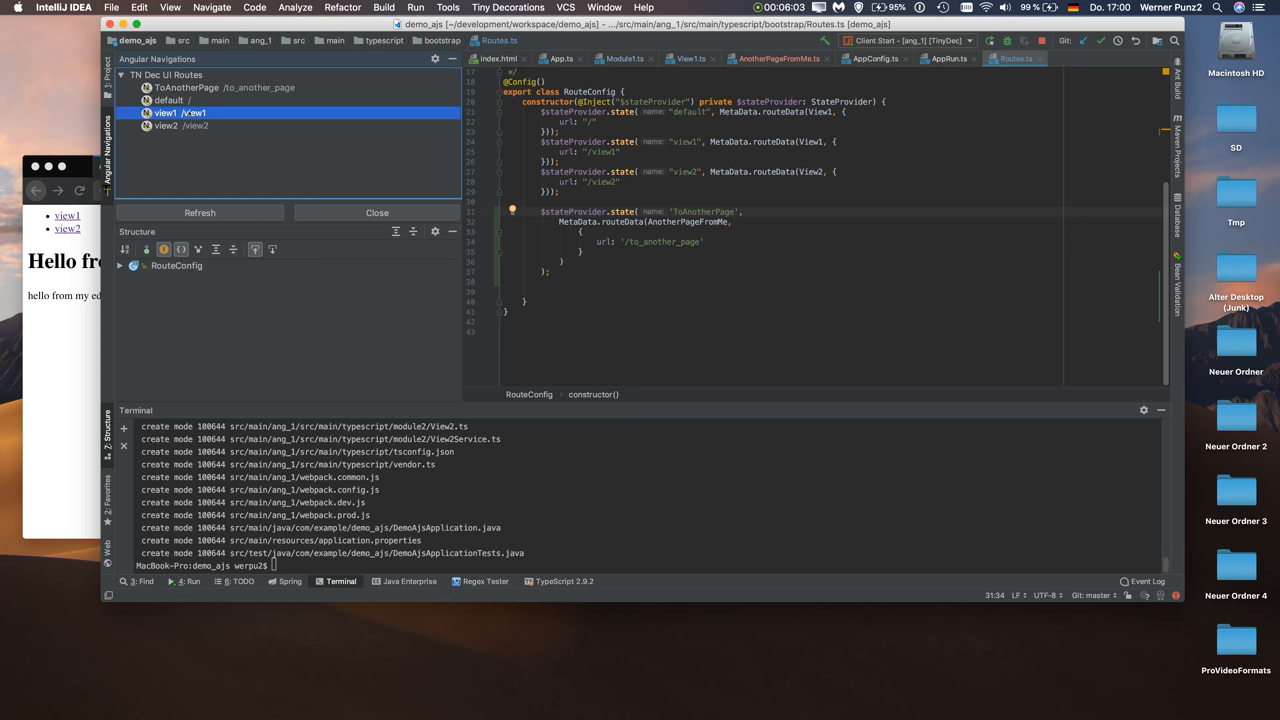
right_click(164, 112)
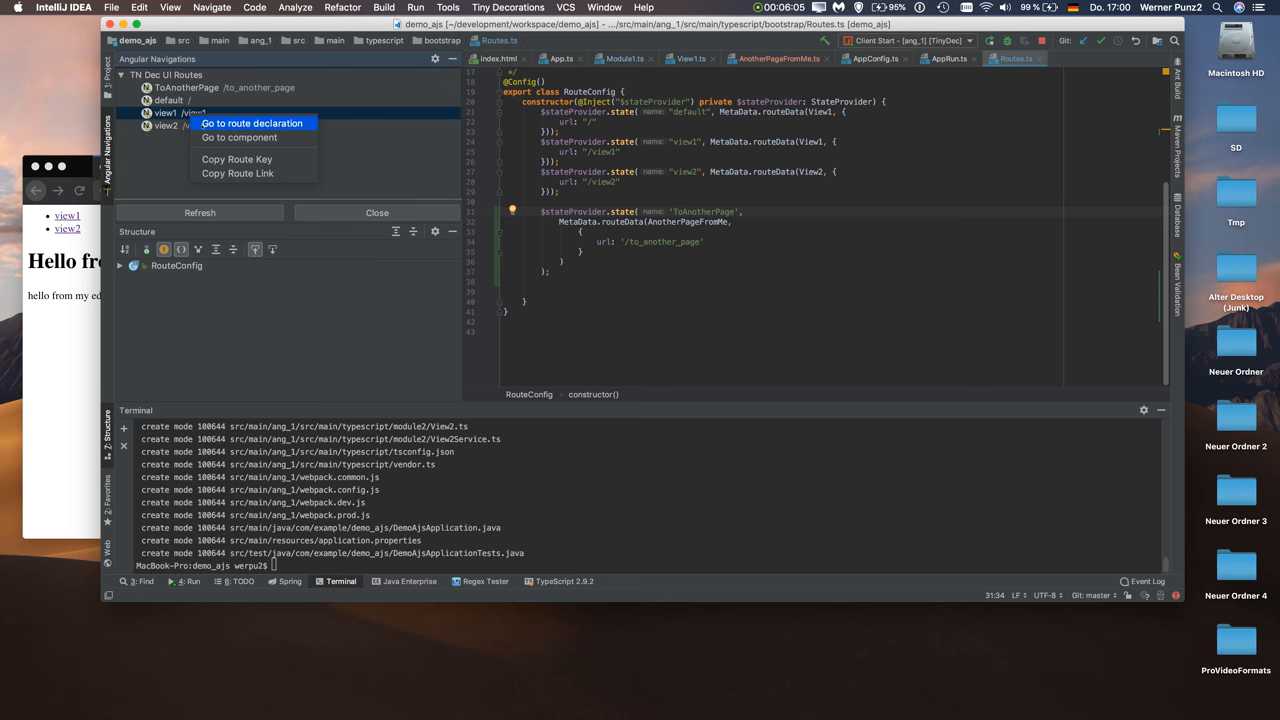
mouse_move(238, 136)
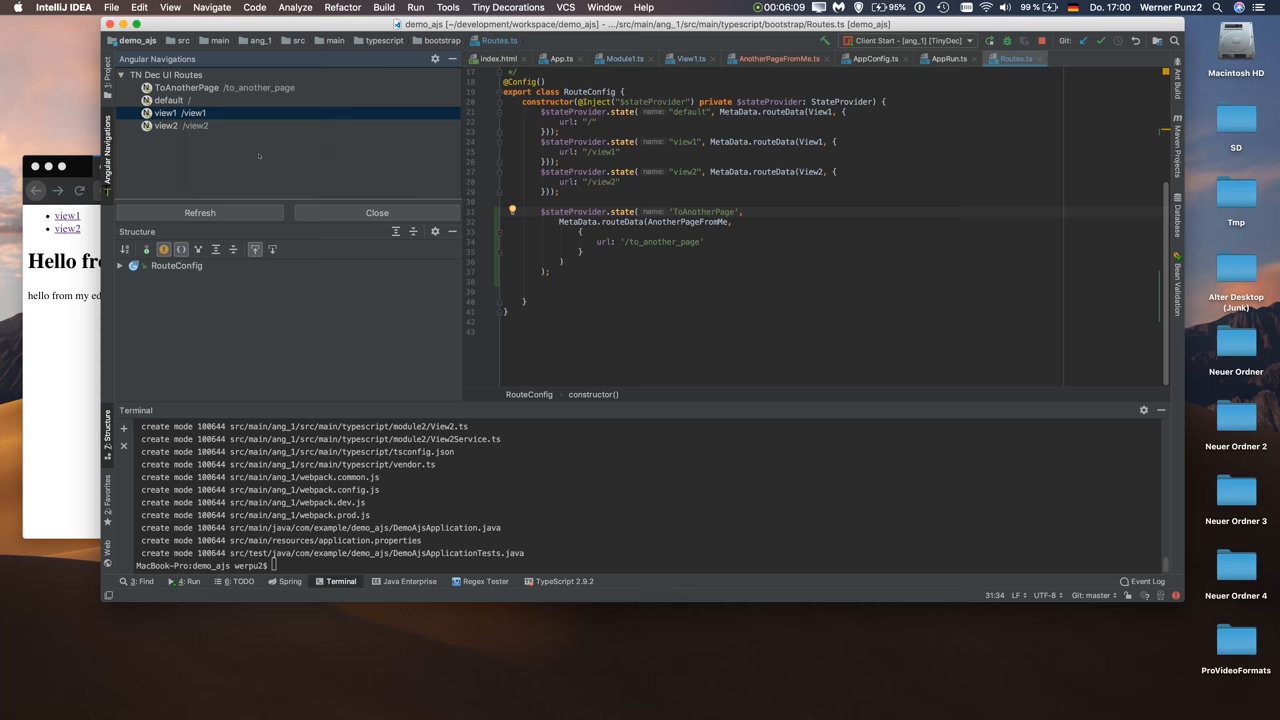
Step: Add an <a ui-sref="ToAnotherPage"> 'Go to another page' link to View1.ts and follow it in Firefox
click(688, 58)
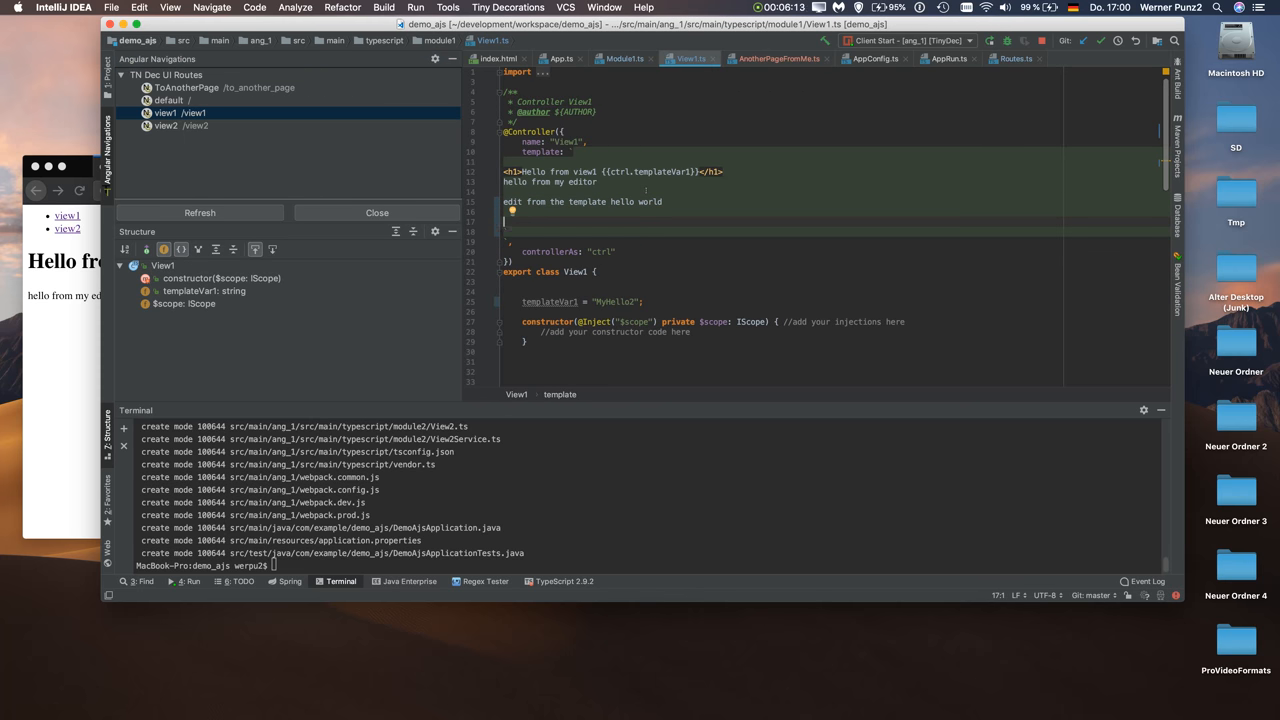
text(<a ui-sref="ToAnotherPage" ui-sref-active="active">ToAnotherPage</a>)
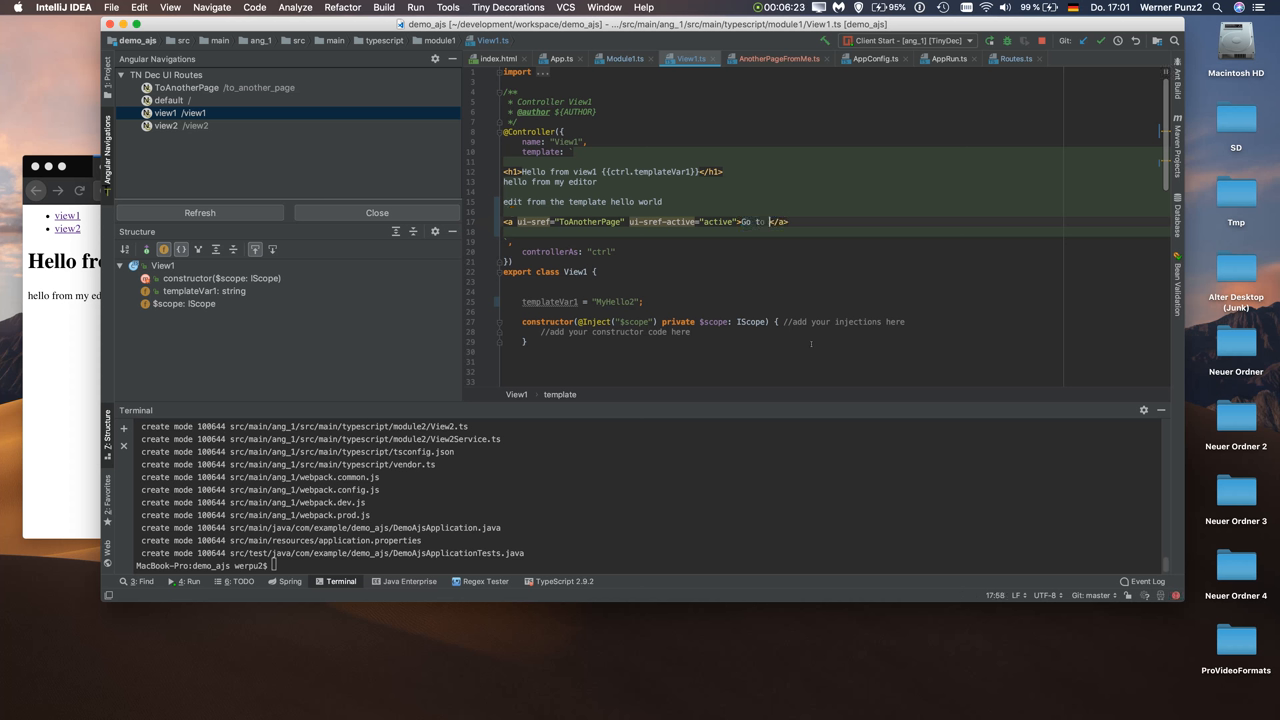
text(another page)
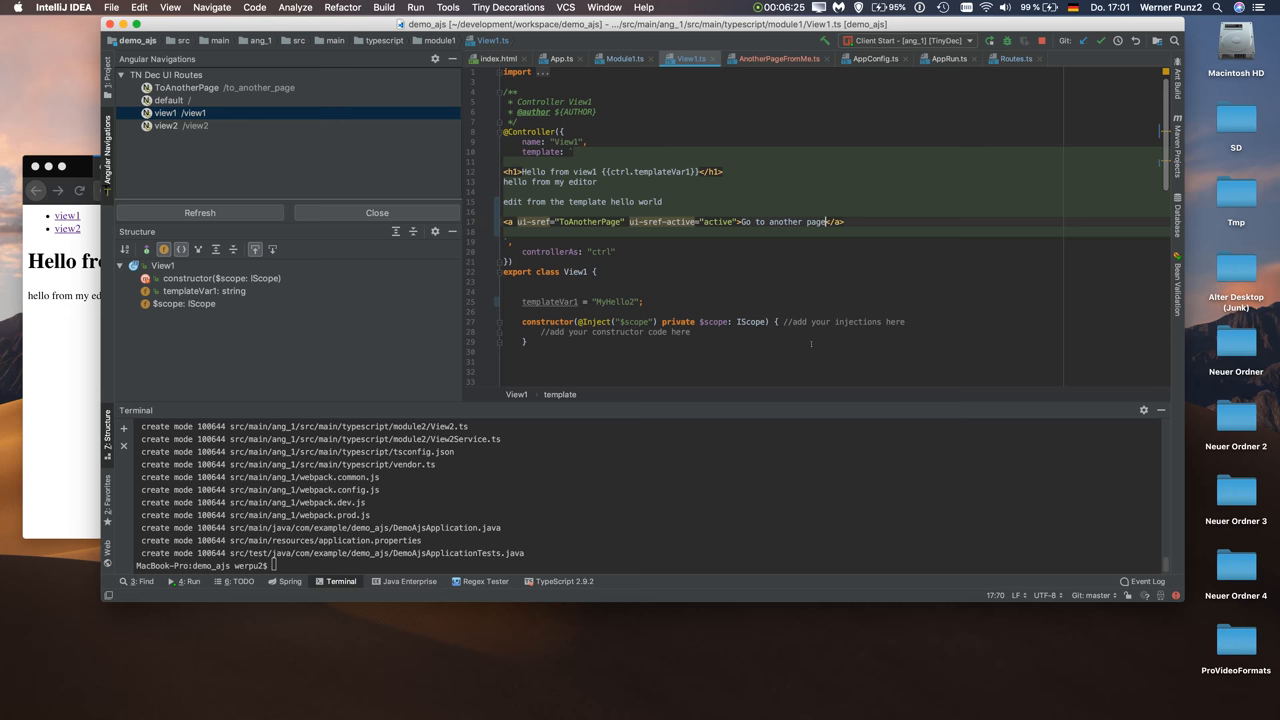
click(124, 78)
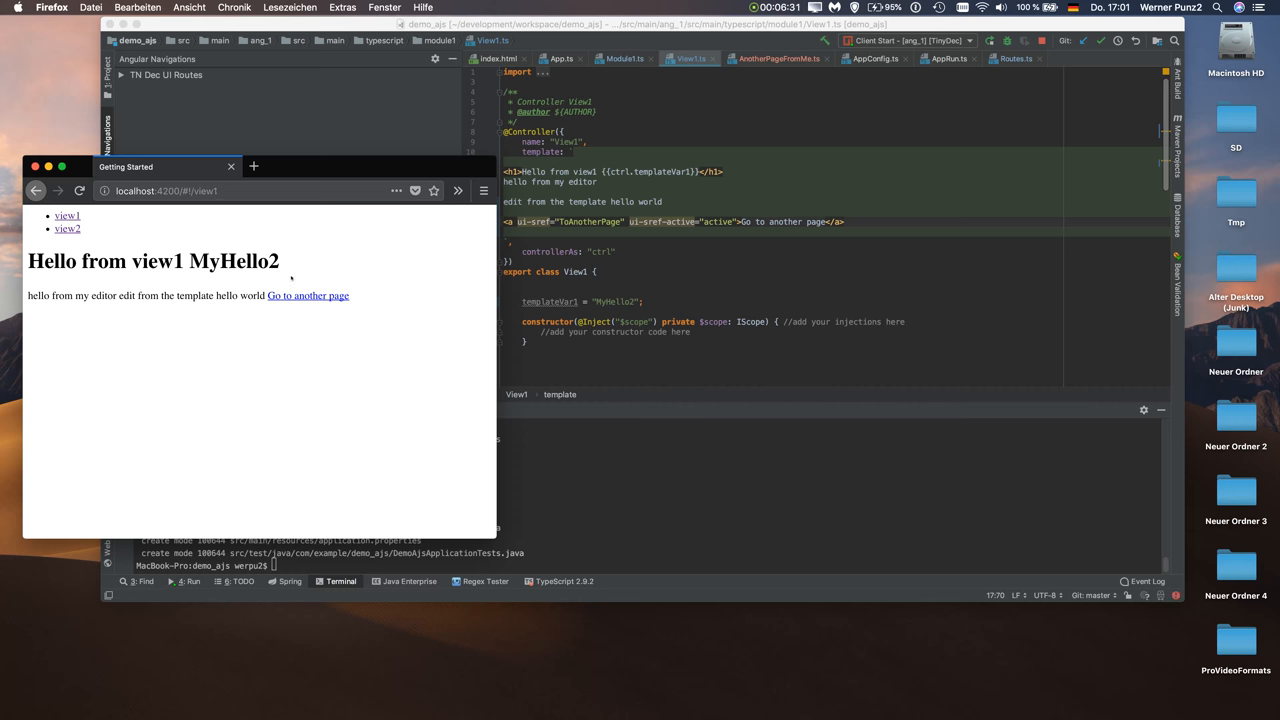
mouse_move(308, 296)
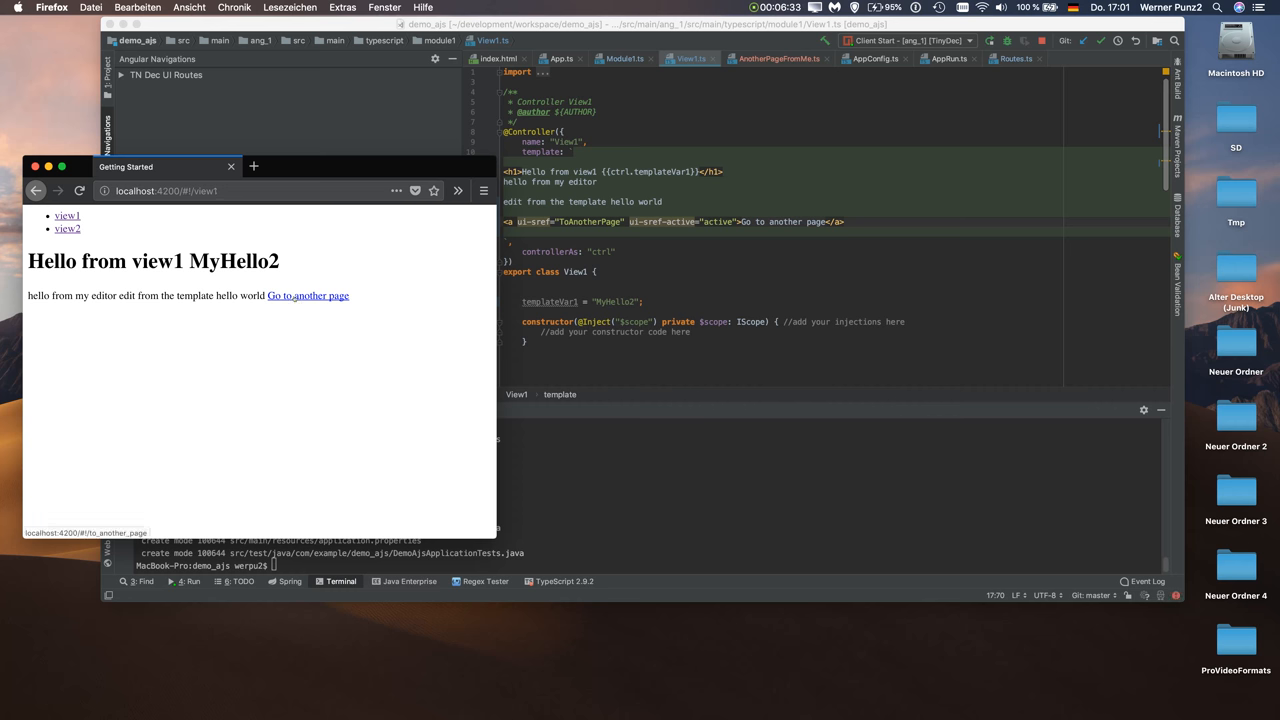
click(308, 296)
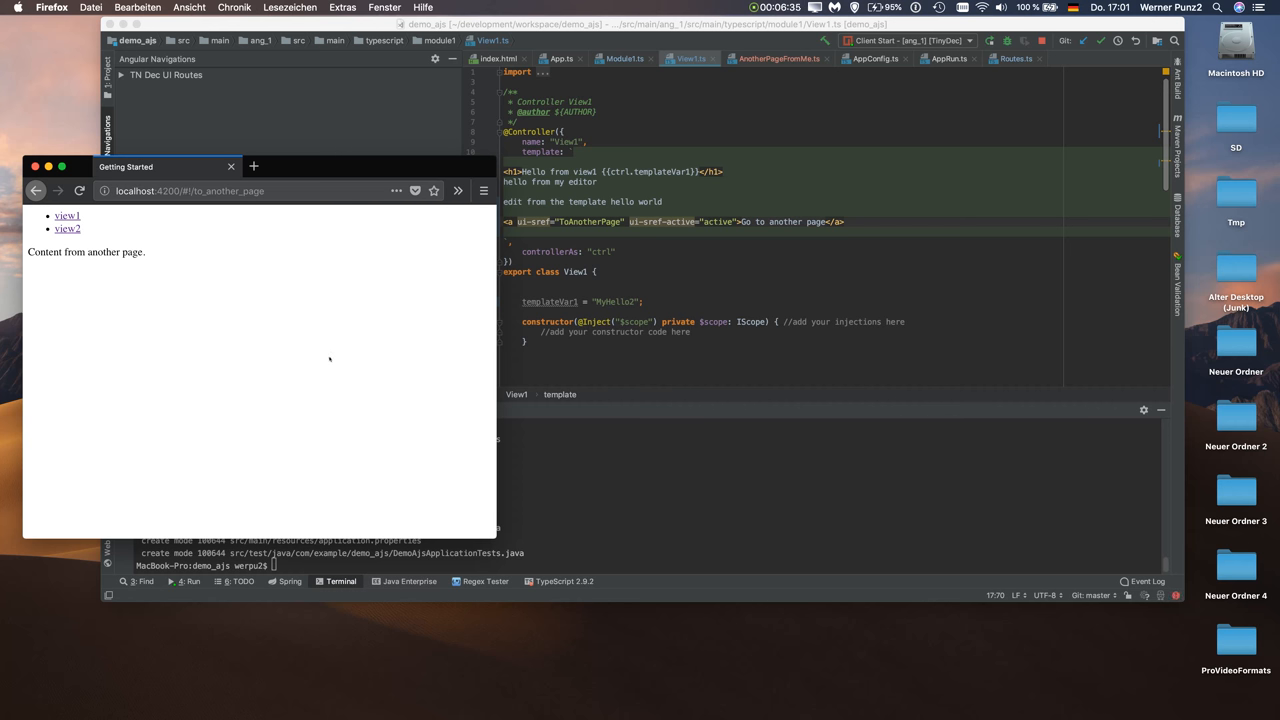